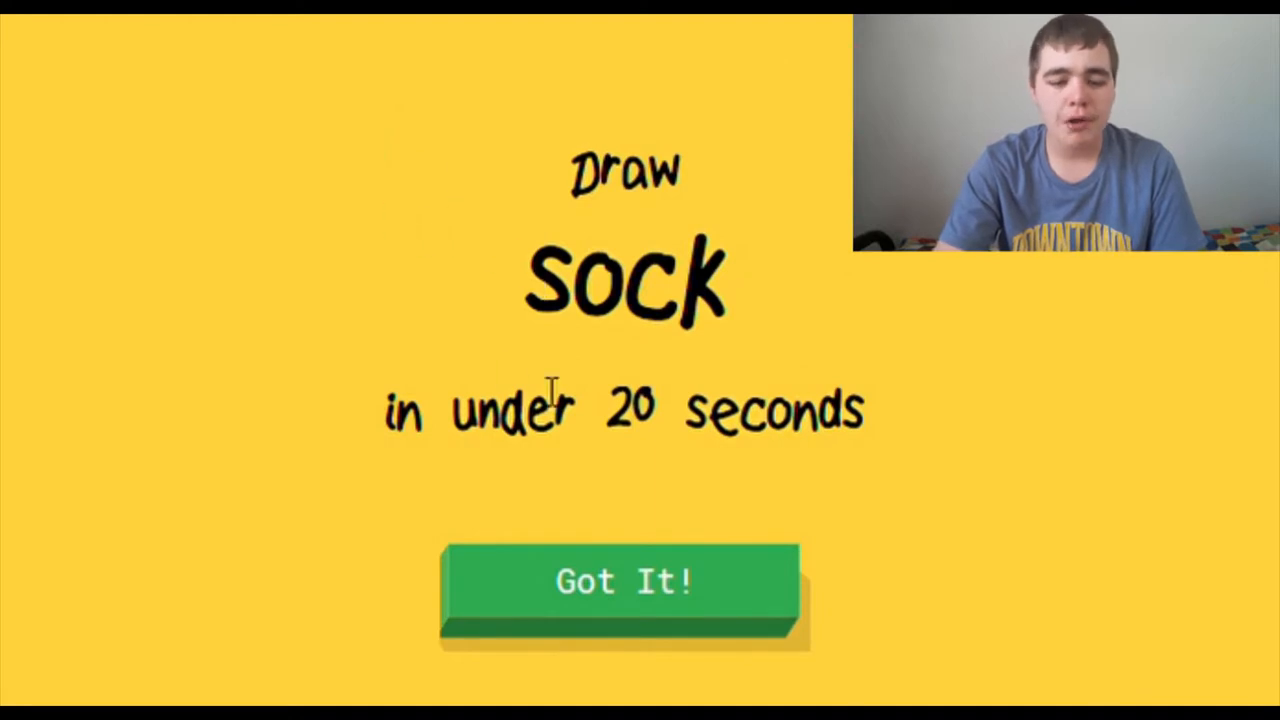
Step: Doodle a sock for the first prompt, then start the lipstick round
{"action": "left_click", "coordinate": [623, 582]}
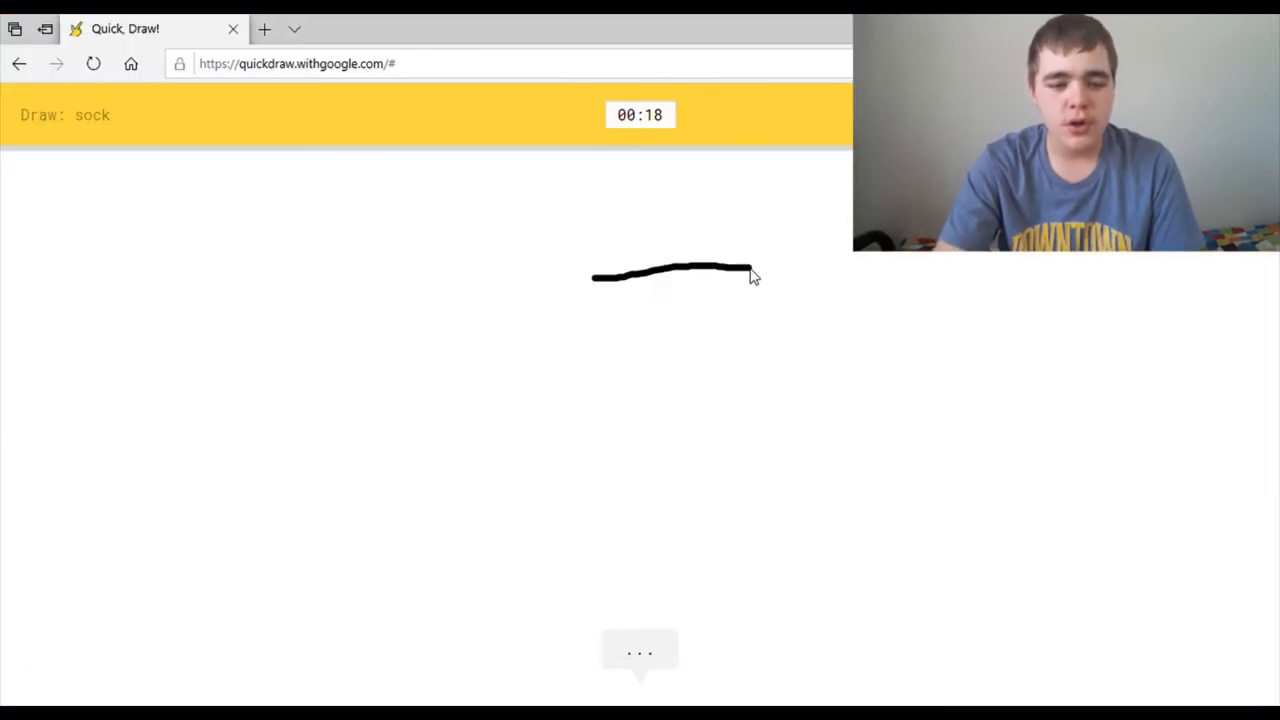
{"action": "left_click_drag", "start_coordinate": [750, 275], "coordinate": [475, 665]}
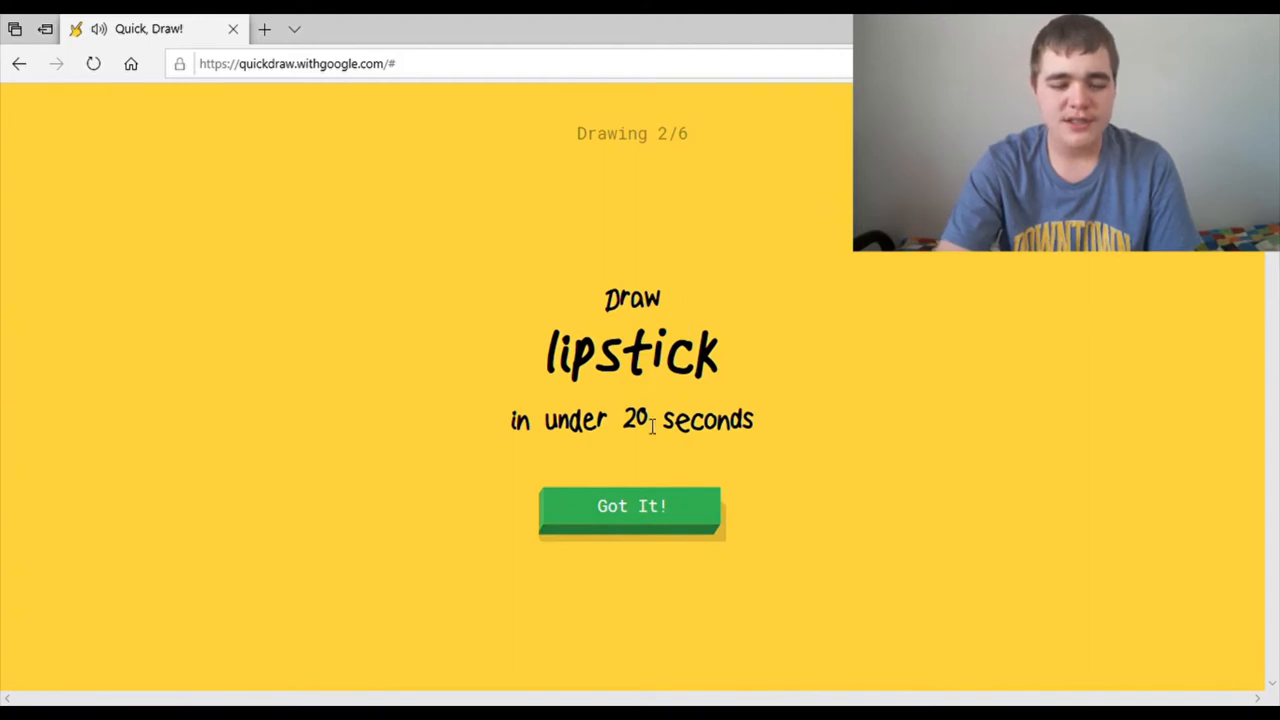
{"action": "left_click", "coordinate": [631, 506]}
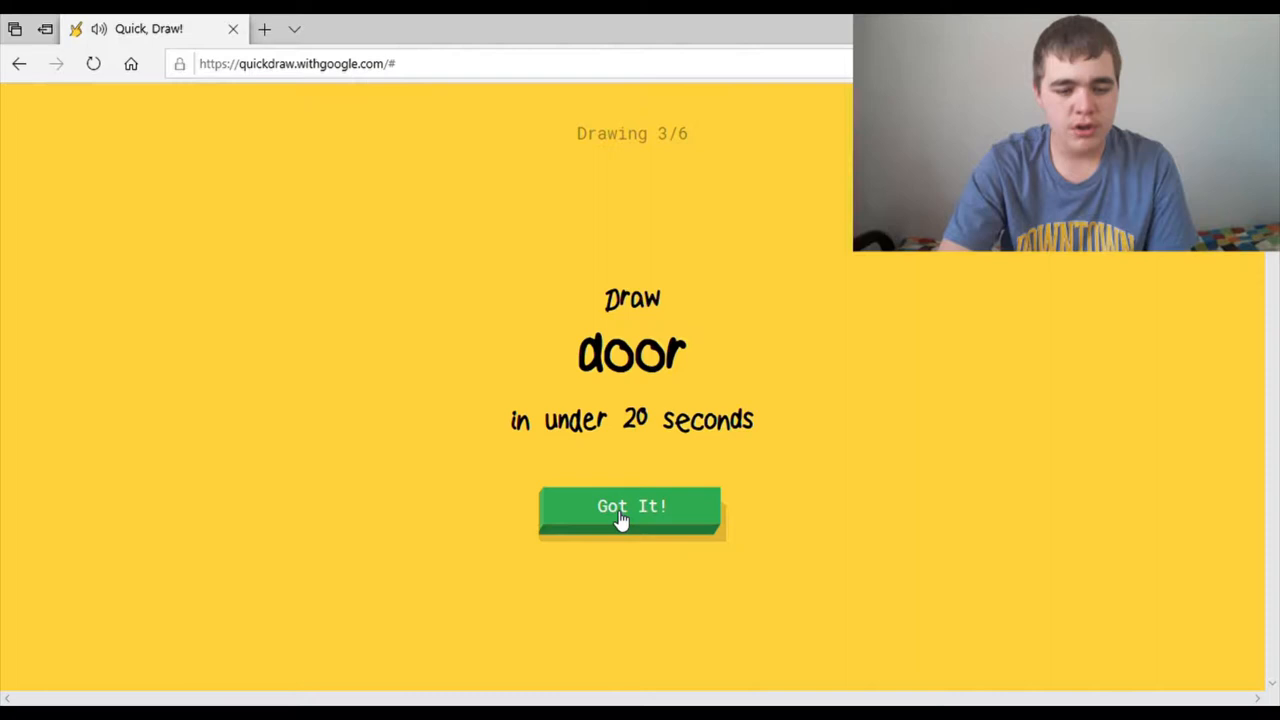
Step: Draw a door's top edge and right side on the canvas
{"action": "left_click", "coordinate": [630, 506]}
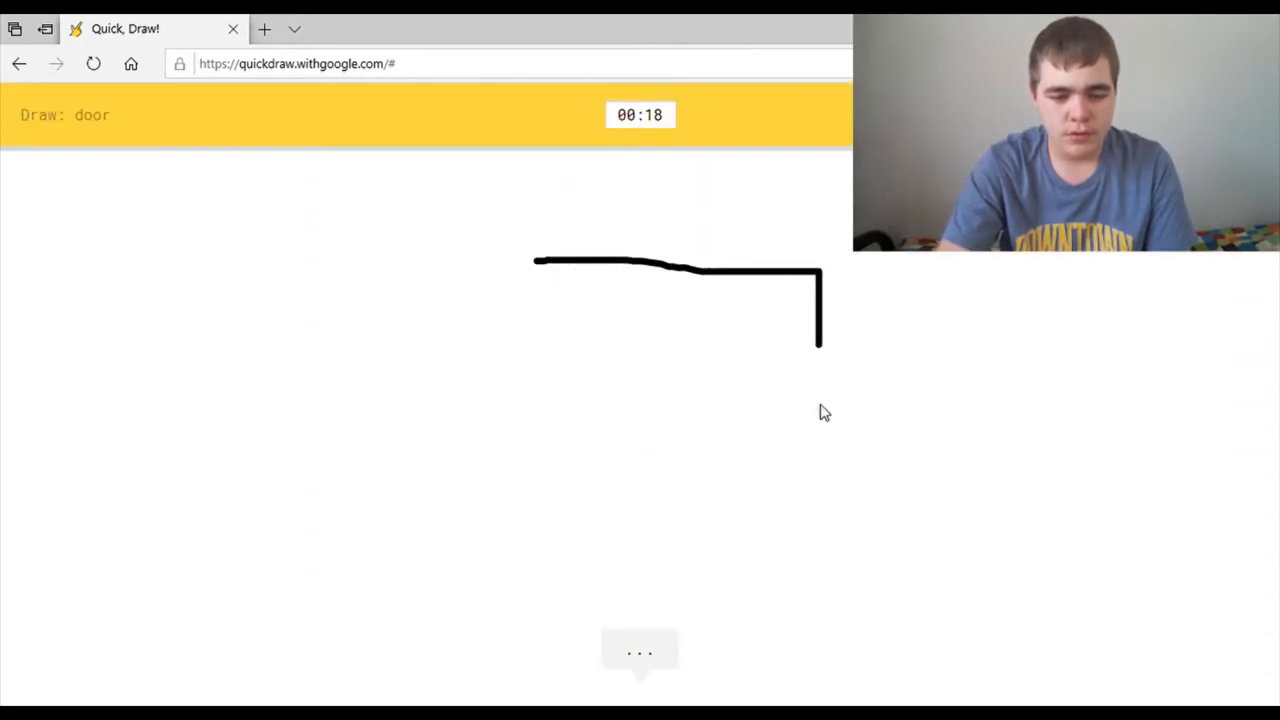
{"action": "left_click_drag", "start_coordinate": [820, 340], "coordinate": [500, 690]}
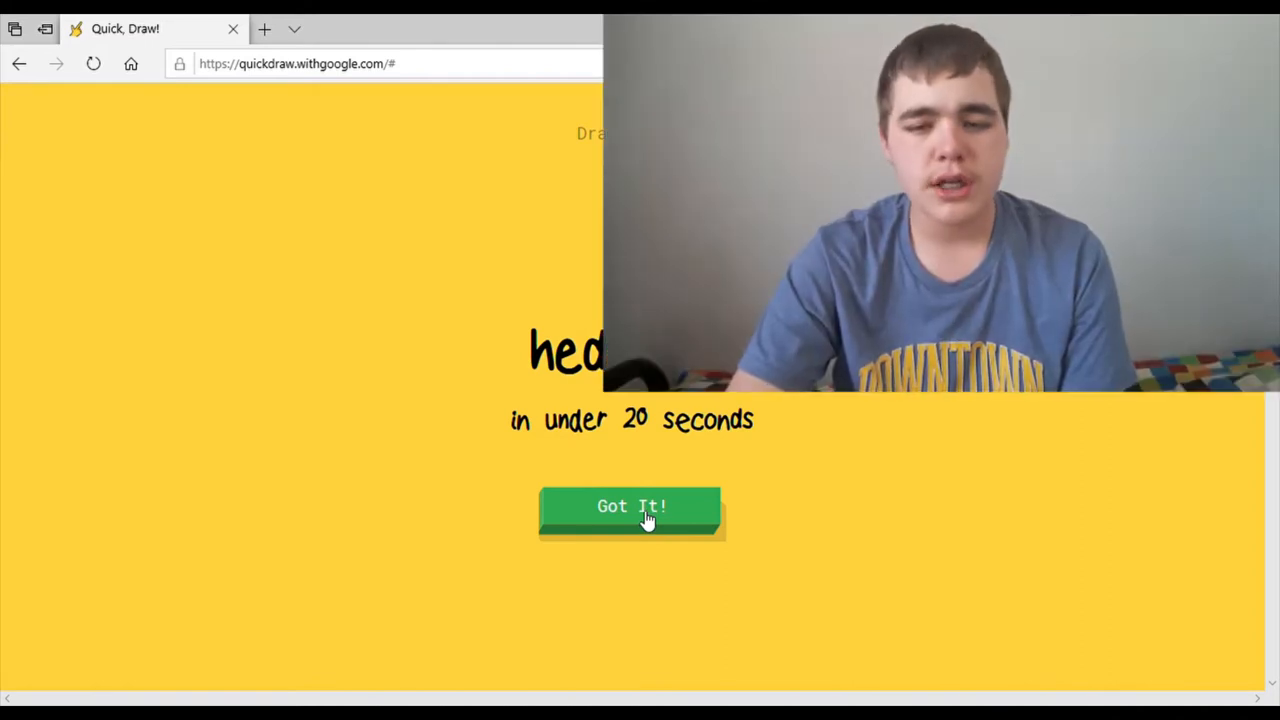
Step: Draw the hedgehog with long spiky body strokes and dots for a face
{"action": "left_click", "coordinate": [631, 506]}
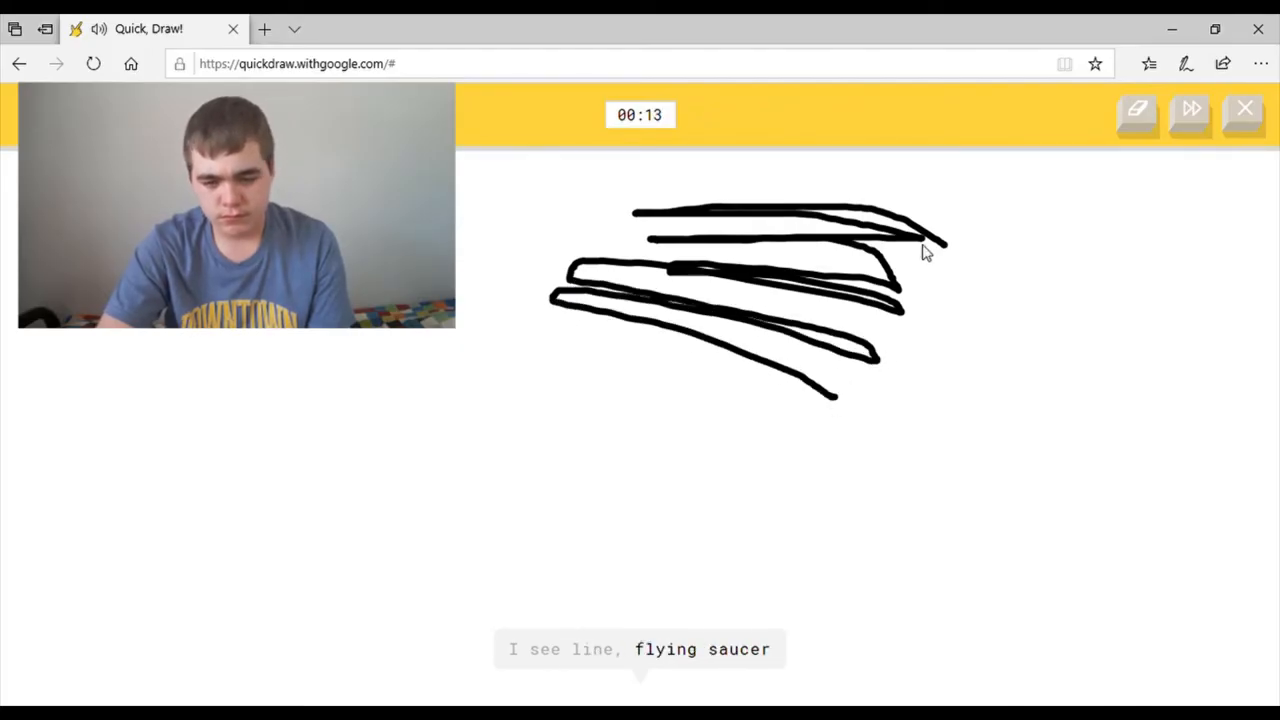
{"action": "left_click_drag", "start_coordinate": [935, 235], "coordinate": [960, 405]}
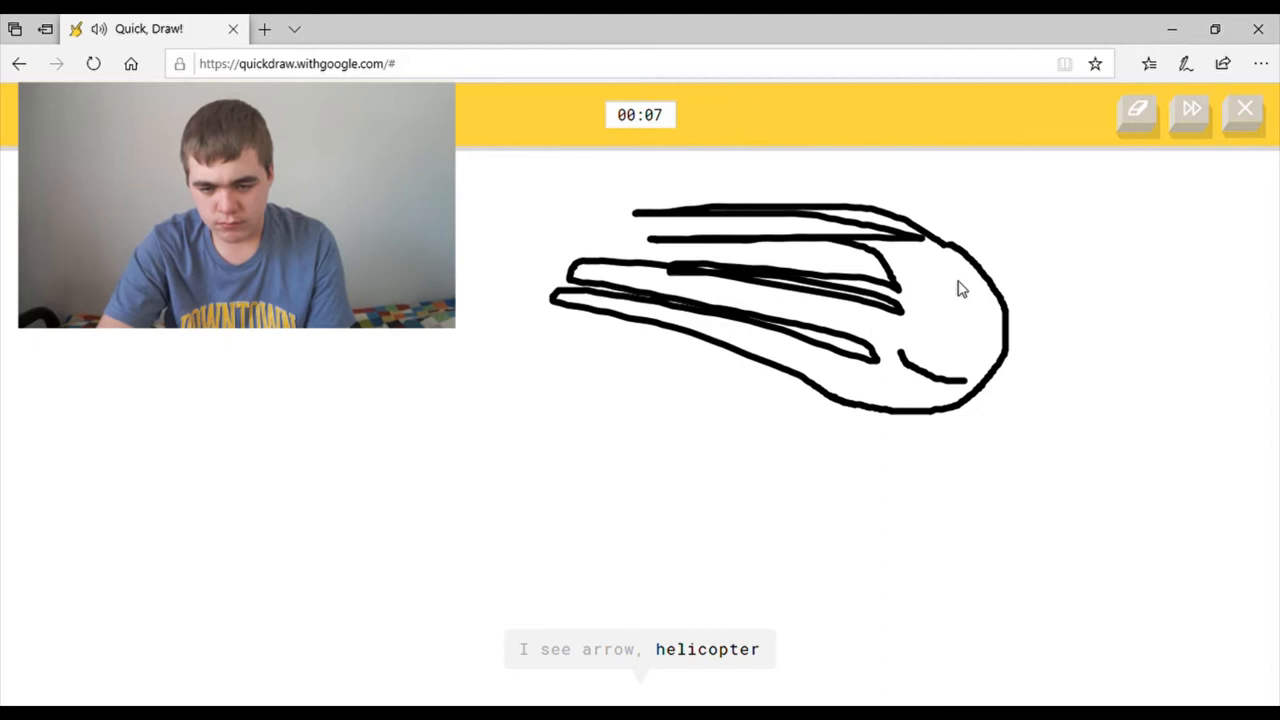
{"action": "mouse_move", "coordinate": [930, 424]}
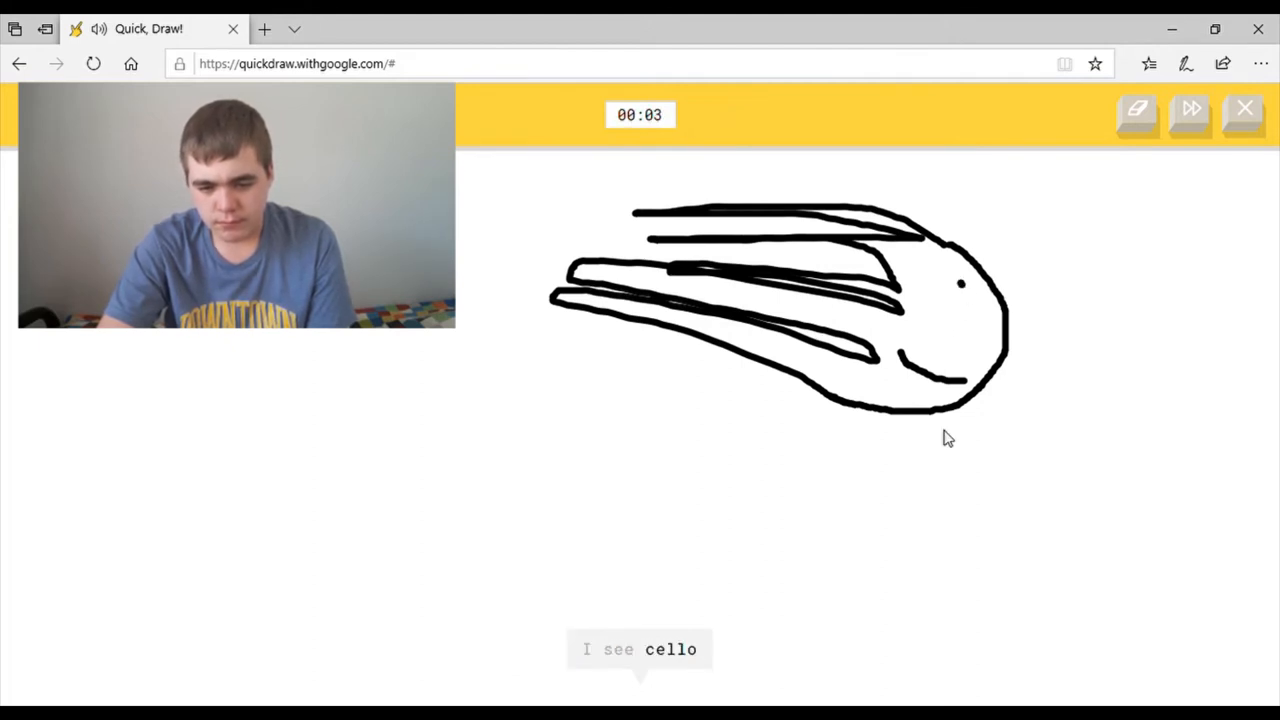
{"action": "left_click_drag", "start_coordinate": [890, 405], "coordinate": [840, 505]}
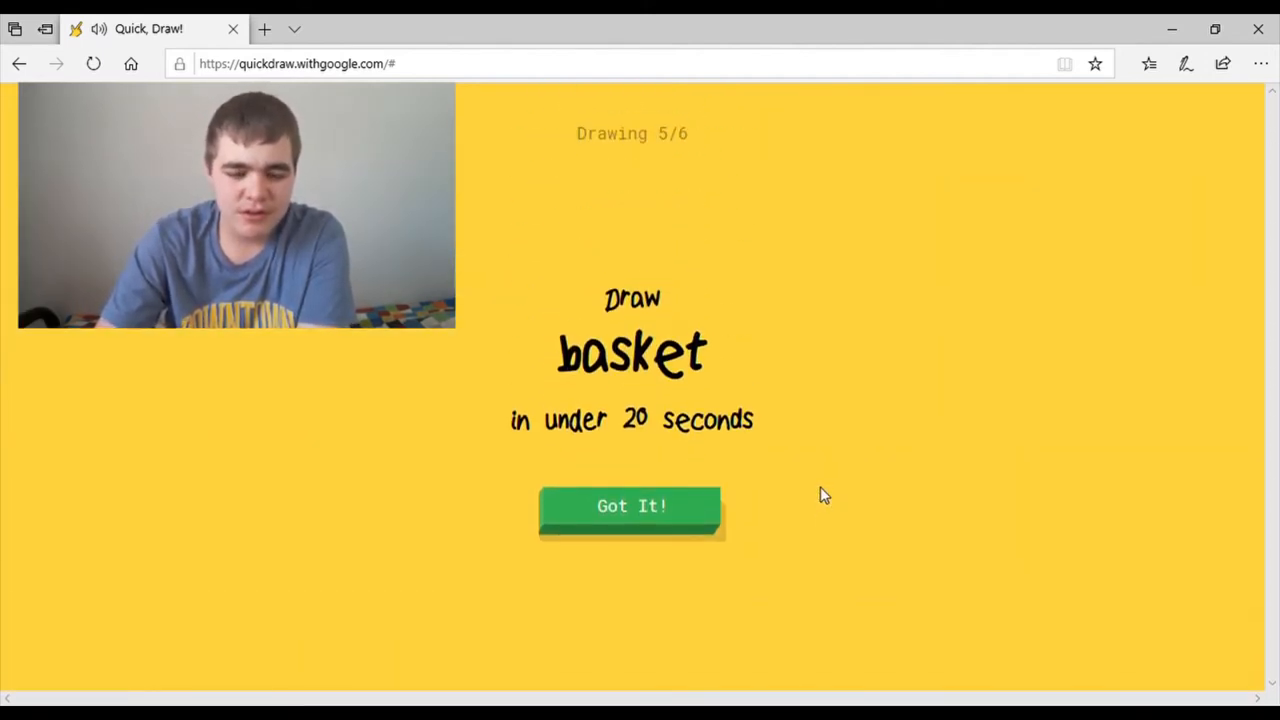
Step: Draw a basket with a rounded bowl and a handle arching over it
{"action": "left_click", "coordinate": [631, 506]}
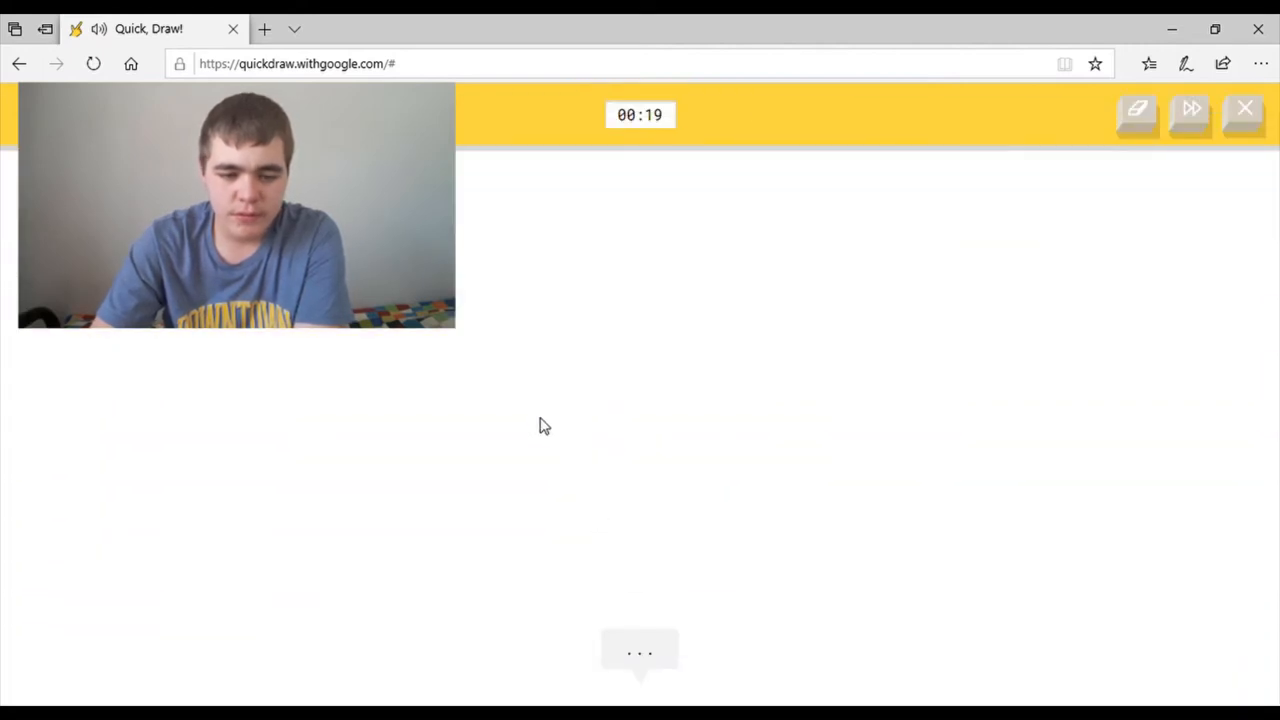
{"action": "left_click_drag", "start_coordinate": [540, 418], "coordinate": [680, 555]}
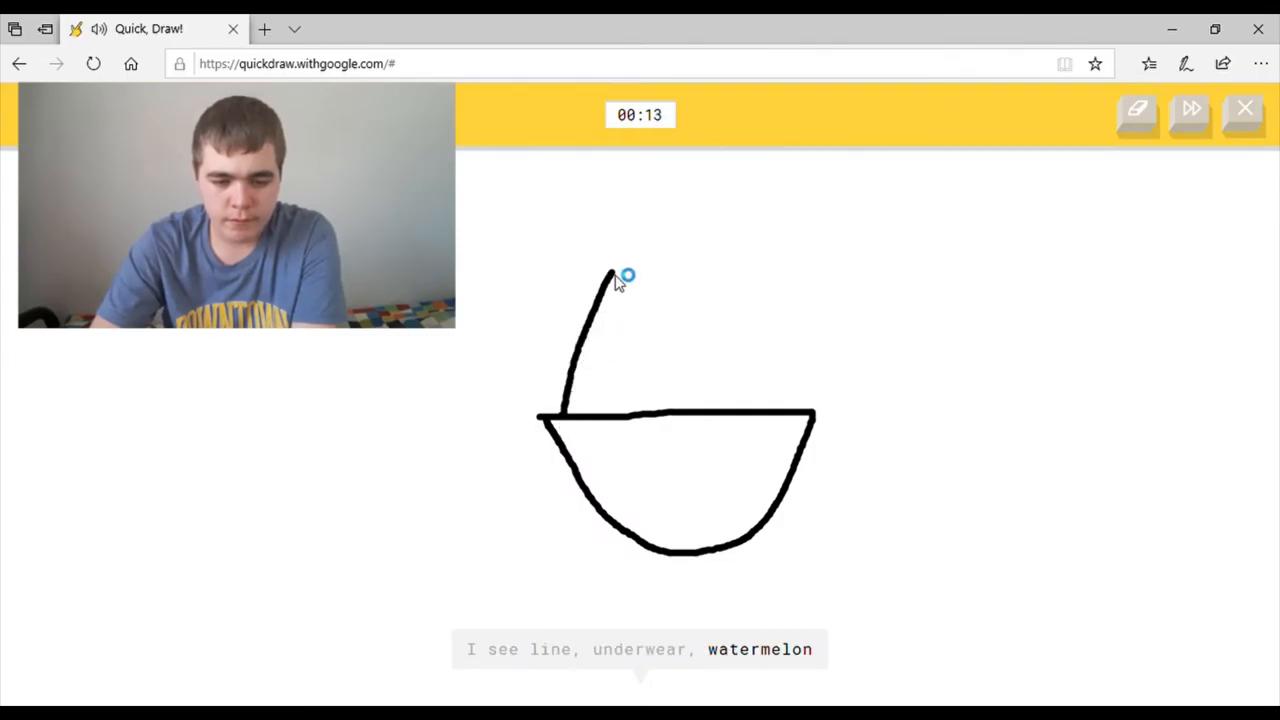
{"action": "left_click_drag", "start_coordinate": [615, 280], "coordinate": [762, 385]}
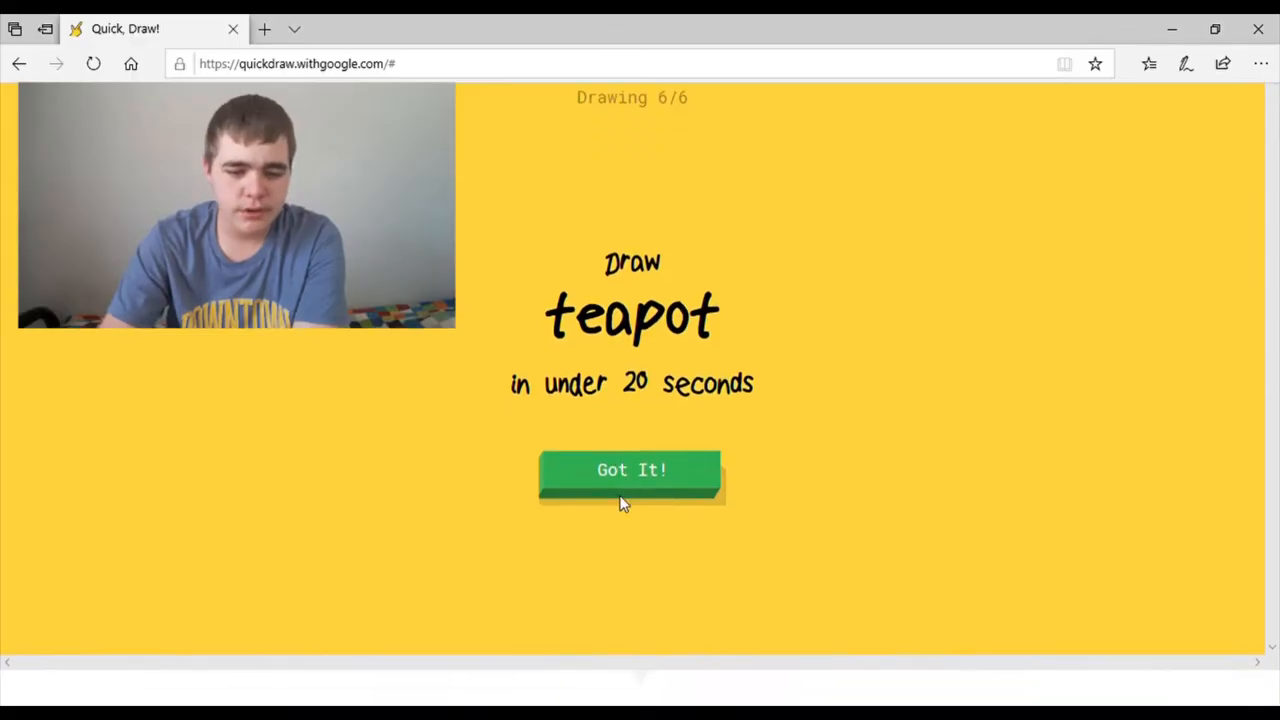
Step: Draw a teapot outline with a curved spout before time runs out
{"action": "left_click", "coordinate": [631, 470]}
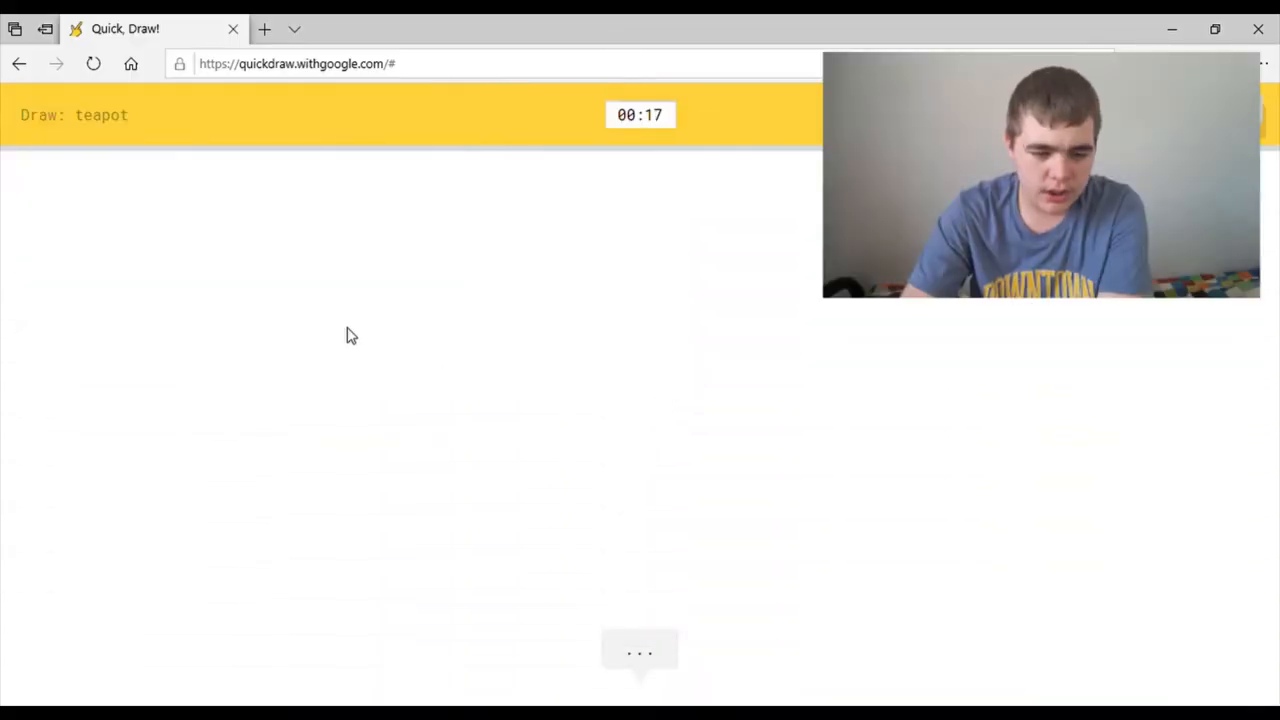
{"action": "left_click_drag", "start_coordinate": [372, 293], "coordinate": [470, 345]}
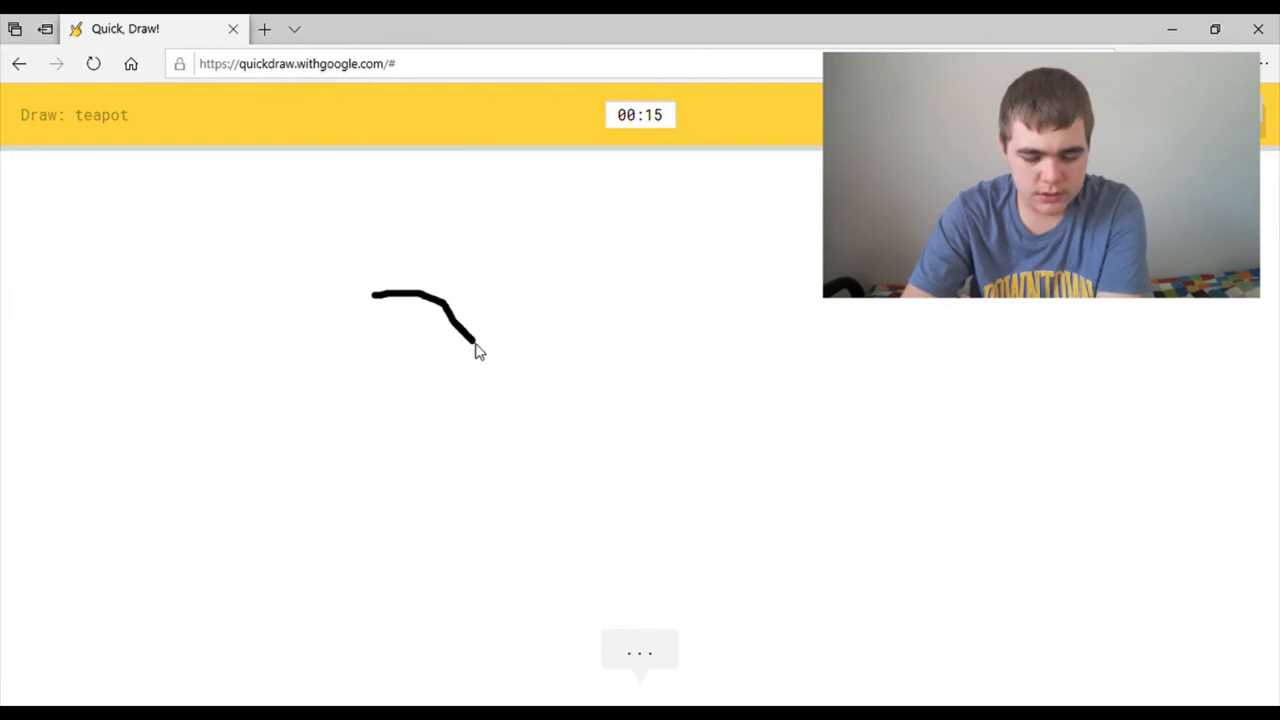
{"action": "left_click_drag", "start_coordinate": [475, 345], "coordinate": [645, 255]}
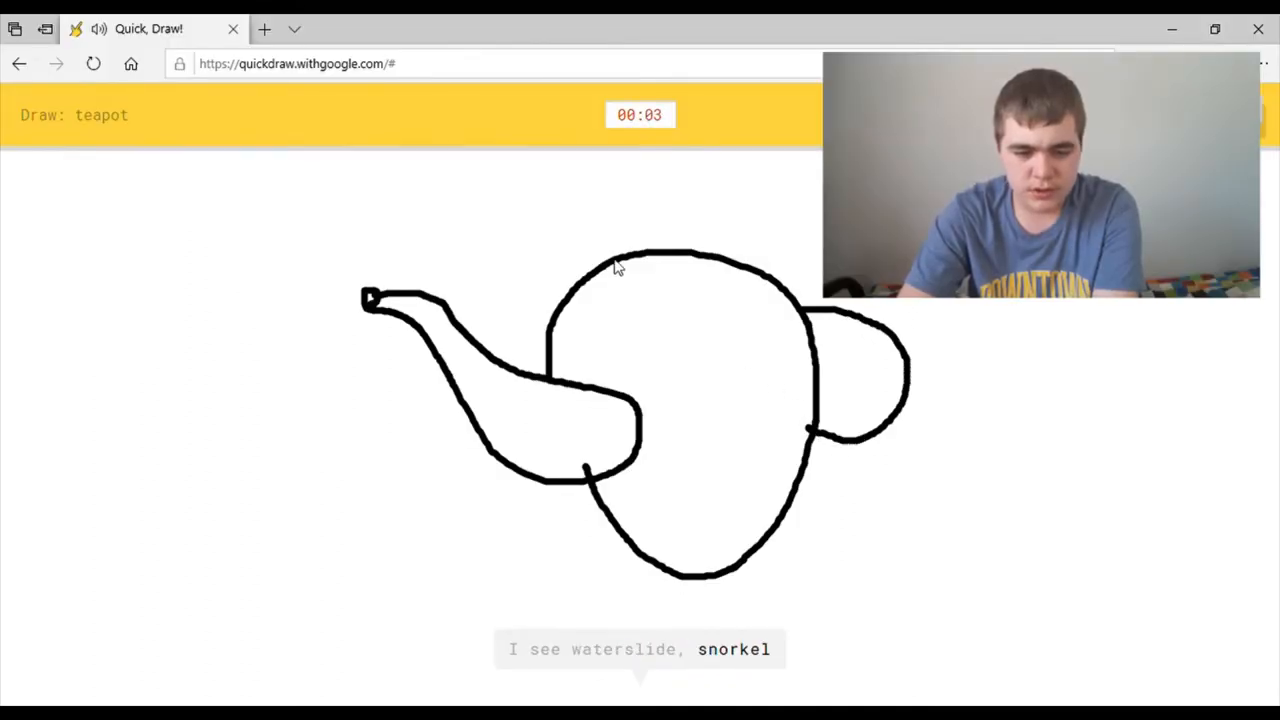
{"action": "left_click_drag", "start_coordinate": [580, 270], "coordinate": [765, 268]}
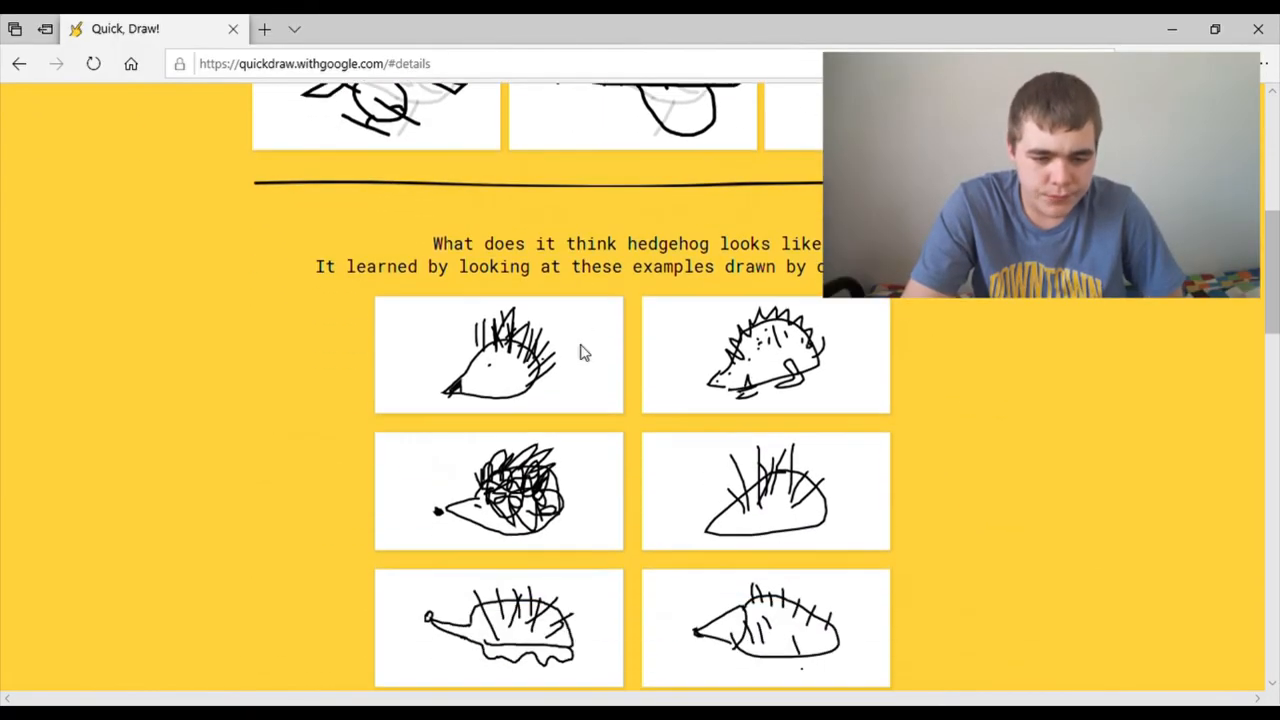
Step: Scroll through the hedgehog example drawings, then leave the details page
{"action": "scroll", "scroll_direction": "down", "scroll_amount": 3}
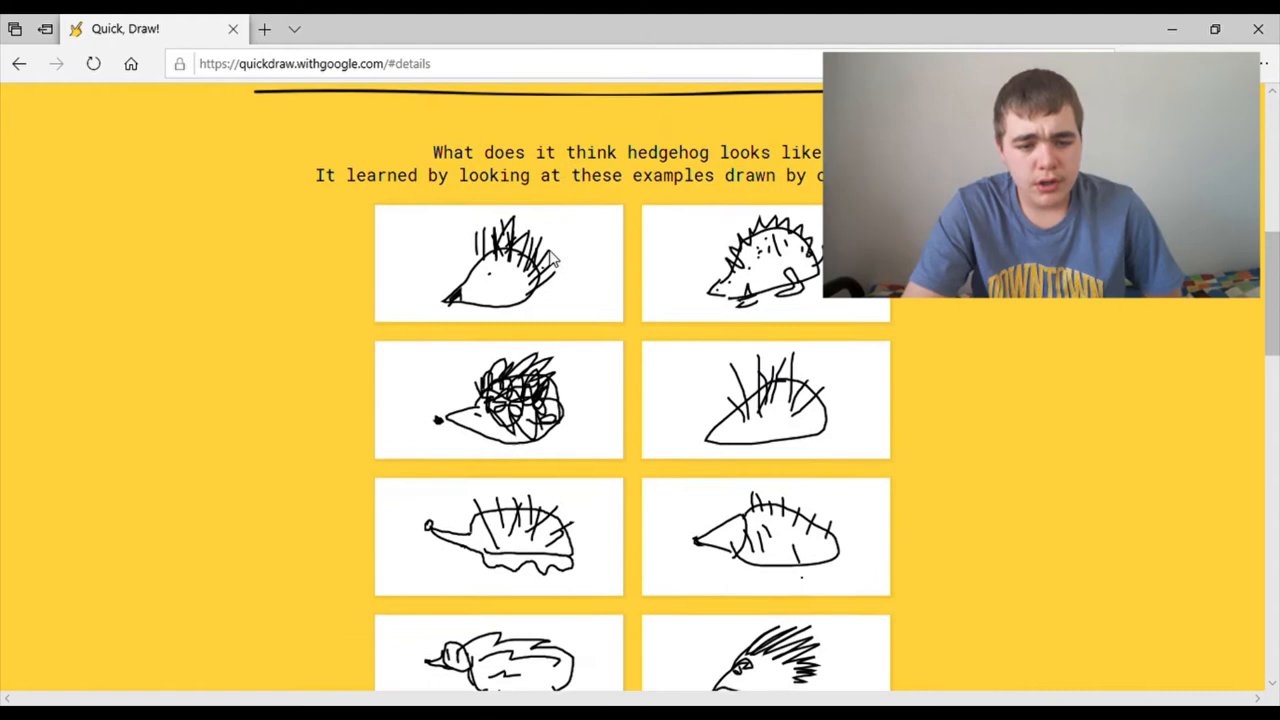
{"action": "scroll", "scroll_direction": "down", "scroll_amount": 3}
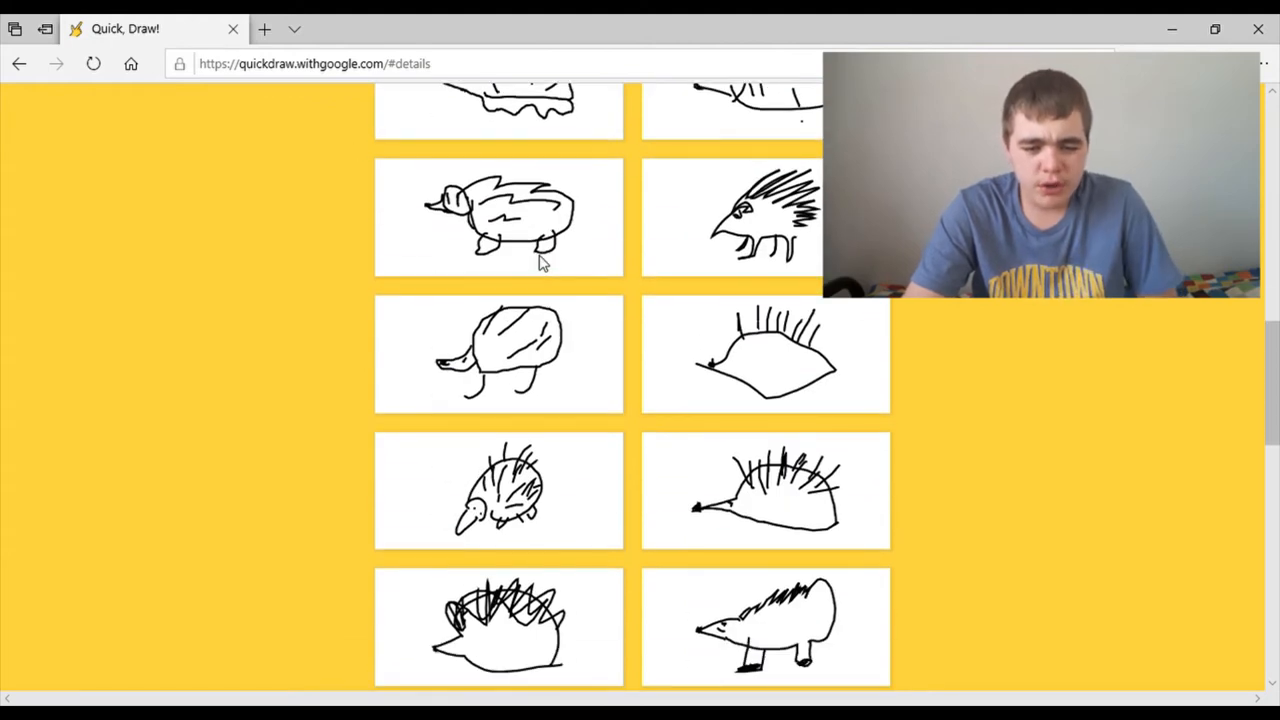
{"action": "scroll", "scroll_direction": "down", "scroll_amount": 3}
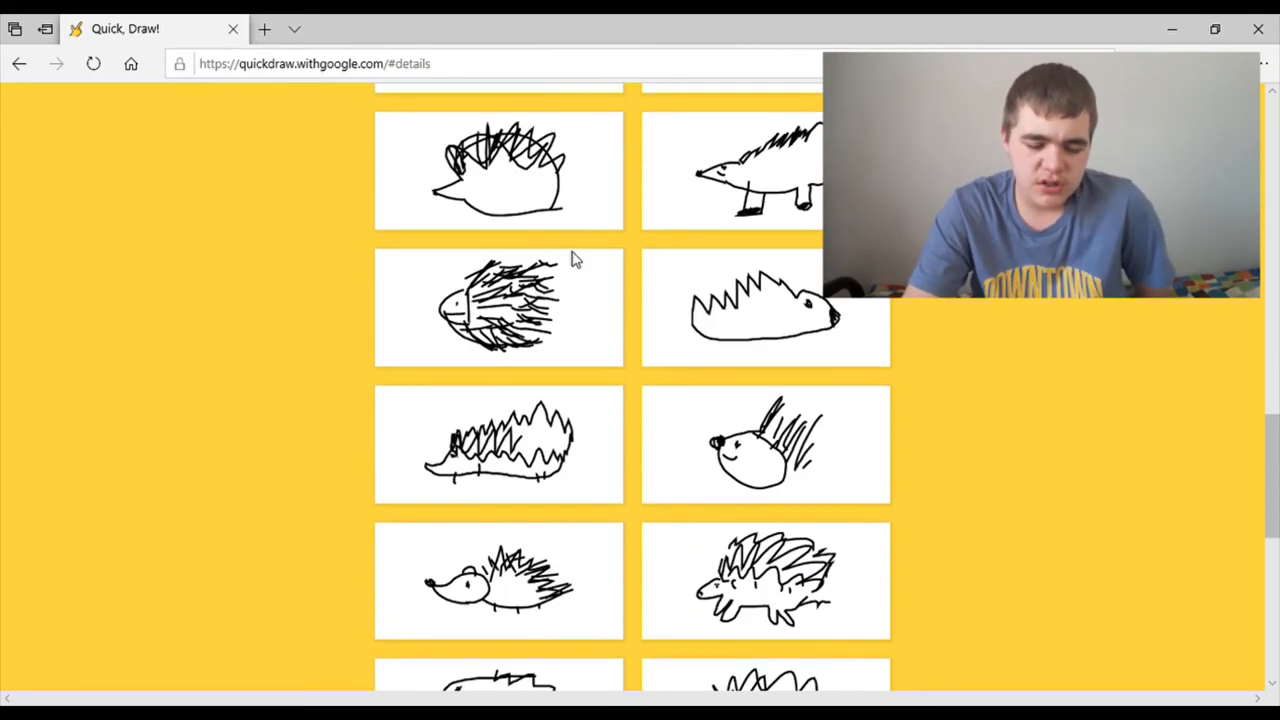
{"action": "scroll", "scroll_direction": "down", "scroll_amount": 3}
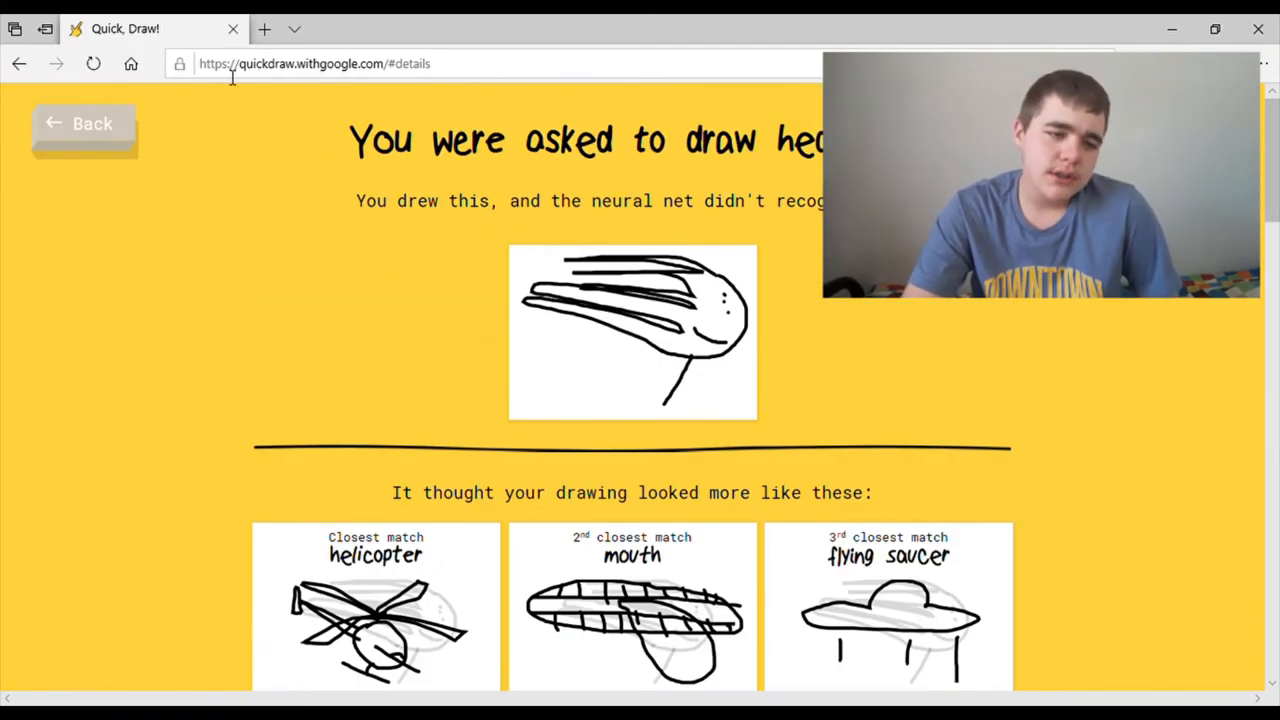
{"action": "left_click", "coordinate": [84, 123]}
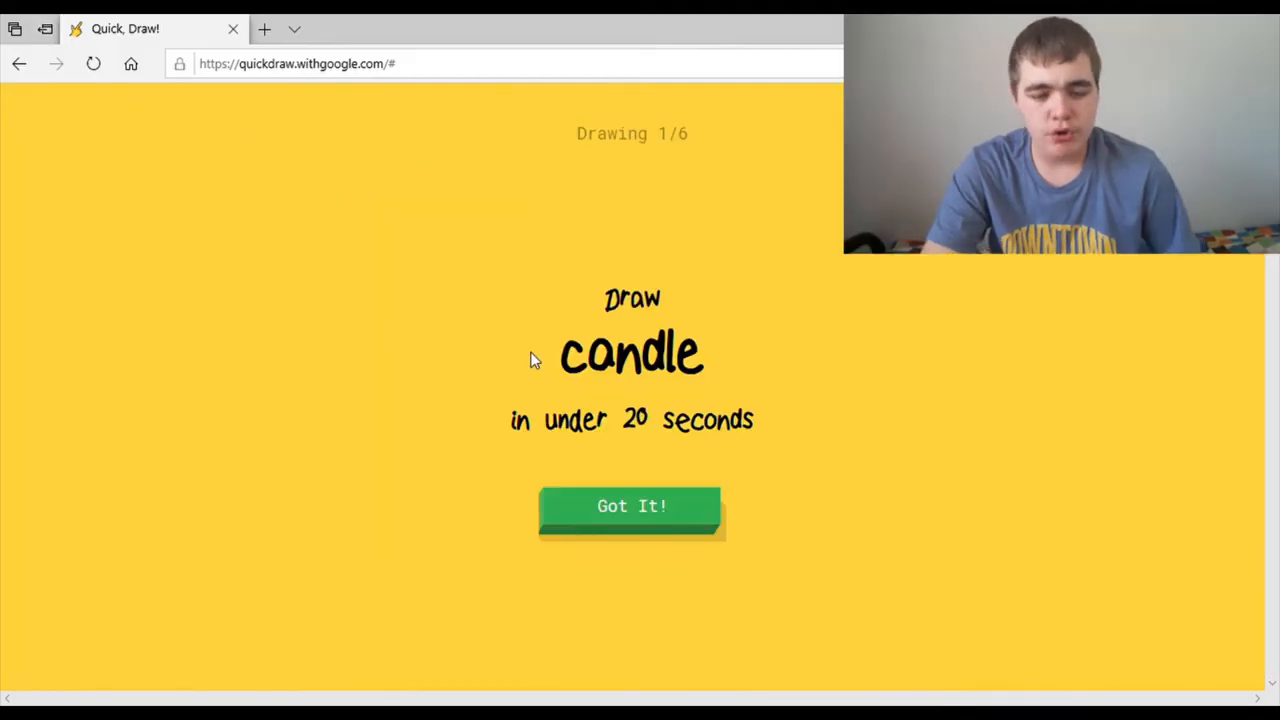
Step: Draw a candle: an oval outline, then a redrawn flame, long stem and body strokes
{"action": "left_click", "coordinate": [631, 506]}
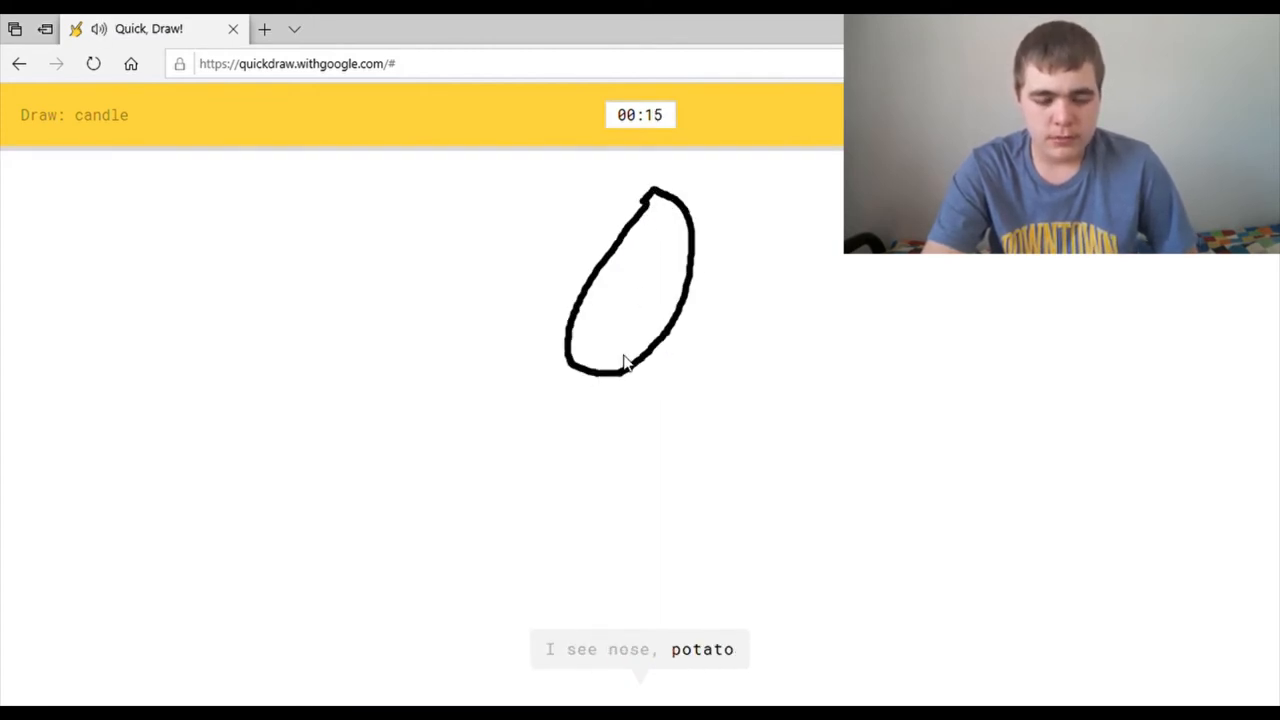
{"action": "left_click_drag", "start_coordinate": [620, 360], "coordinate": [588, 485]}
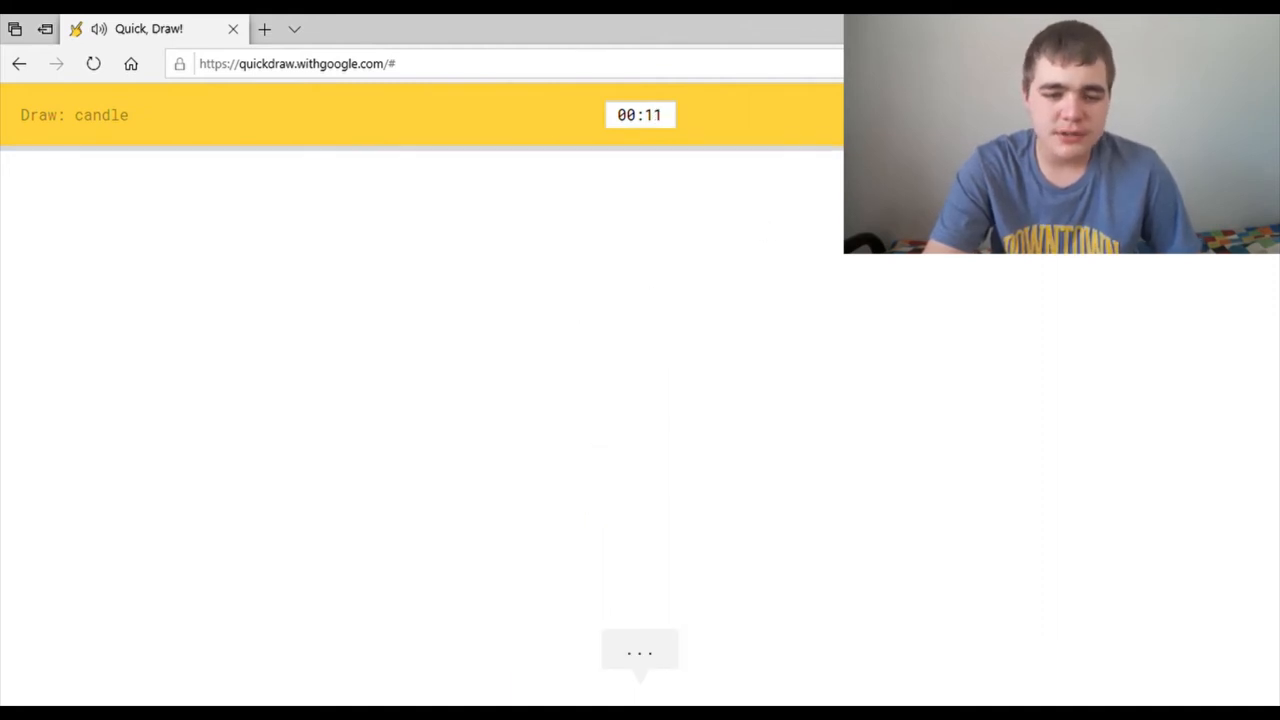
{"action": "left_click_drag", "start_coordinate": [703, 188], "coordinate": [707, 347]}
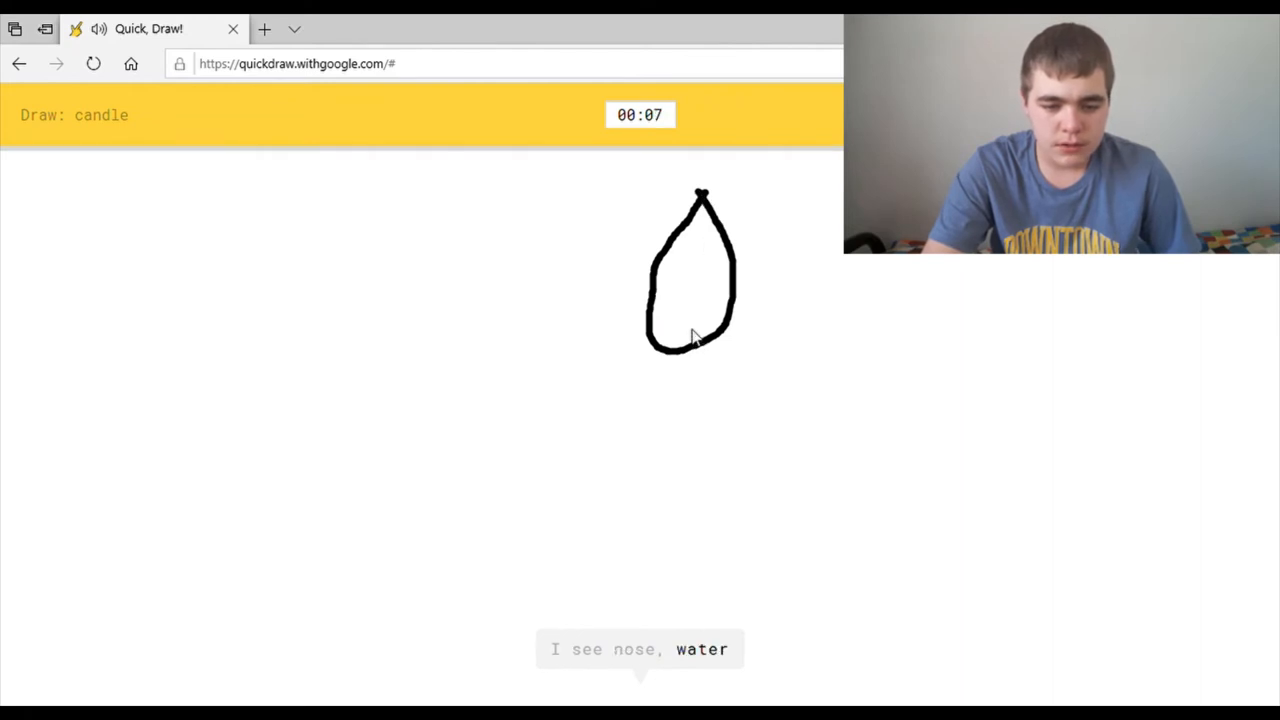
{"action": "left_click_drag", "start_coordinate": [685, 335], "coordinate": [678, 458]}
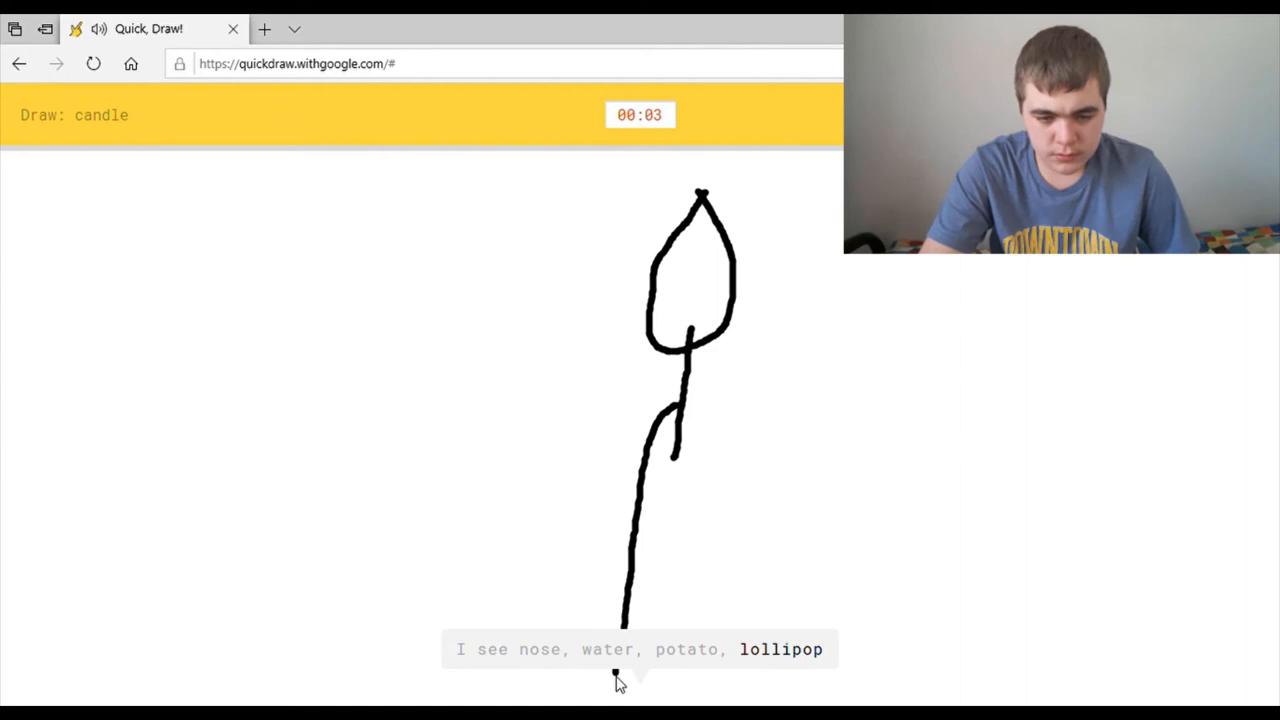
{"action": "left_click_drag", "start_coordinate": [690, 400], "coordinate": [715, 485]}
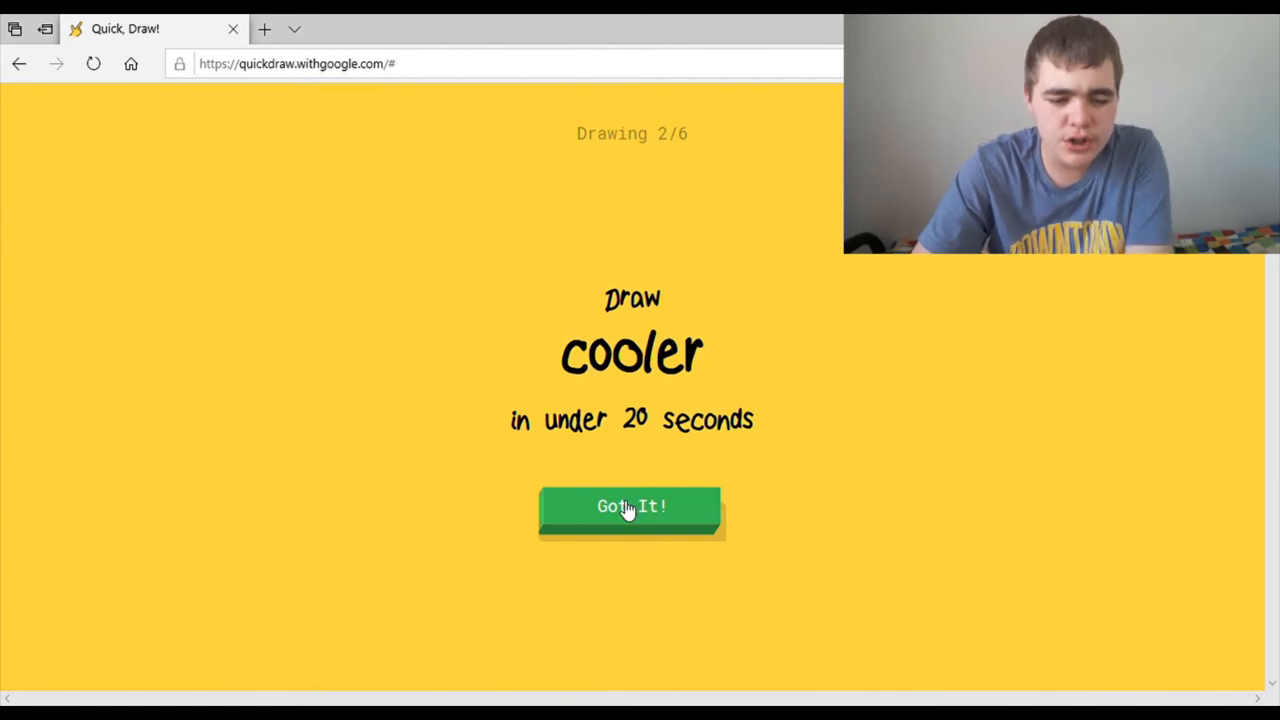
Step: Start the cooler round and, once it ends, start the mouse round
{"action": "left_click", "coordinate": [631, 506]}
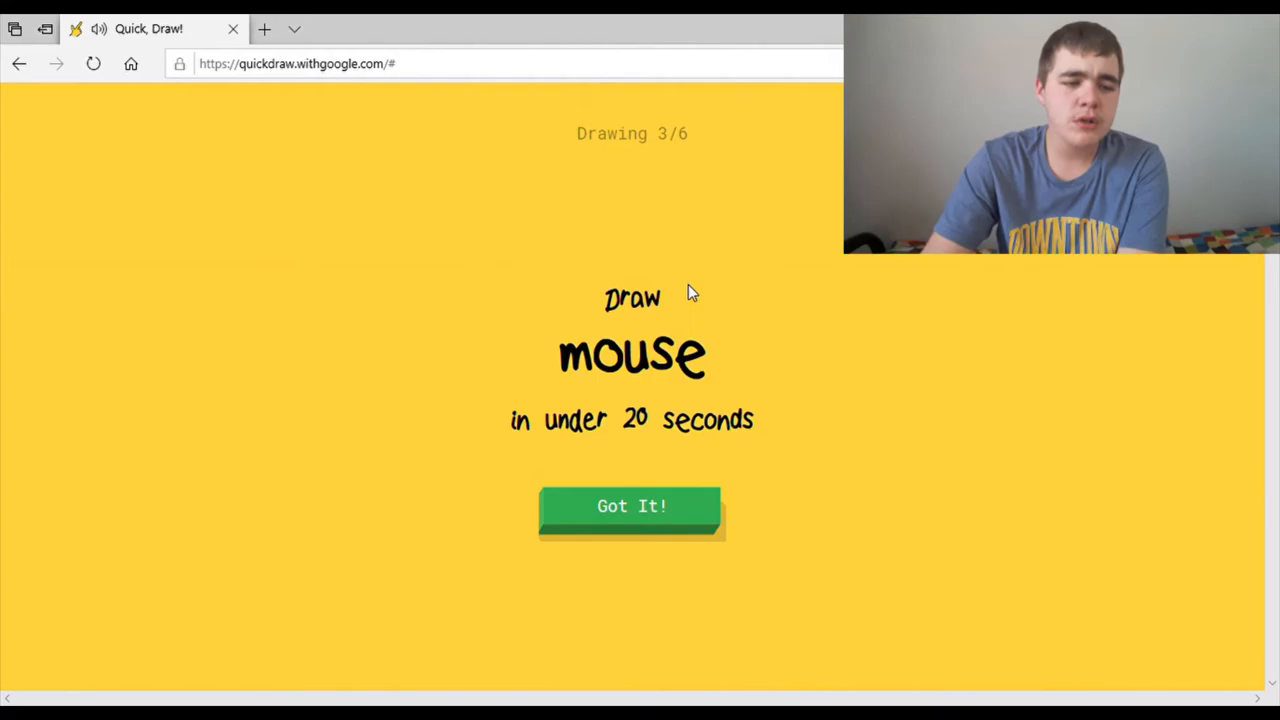
{"action": "left_click", "coordinate": [631, 506]}
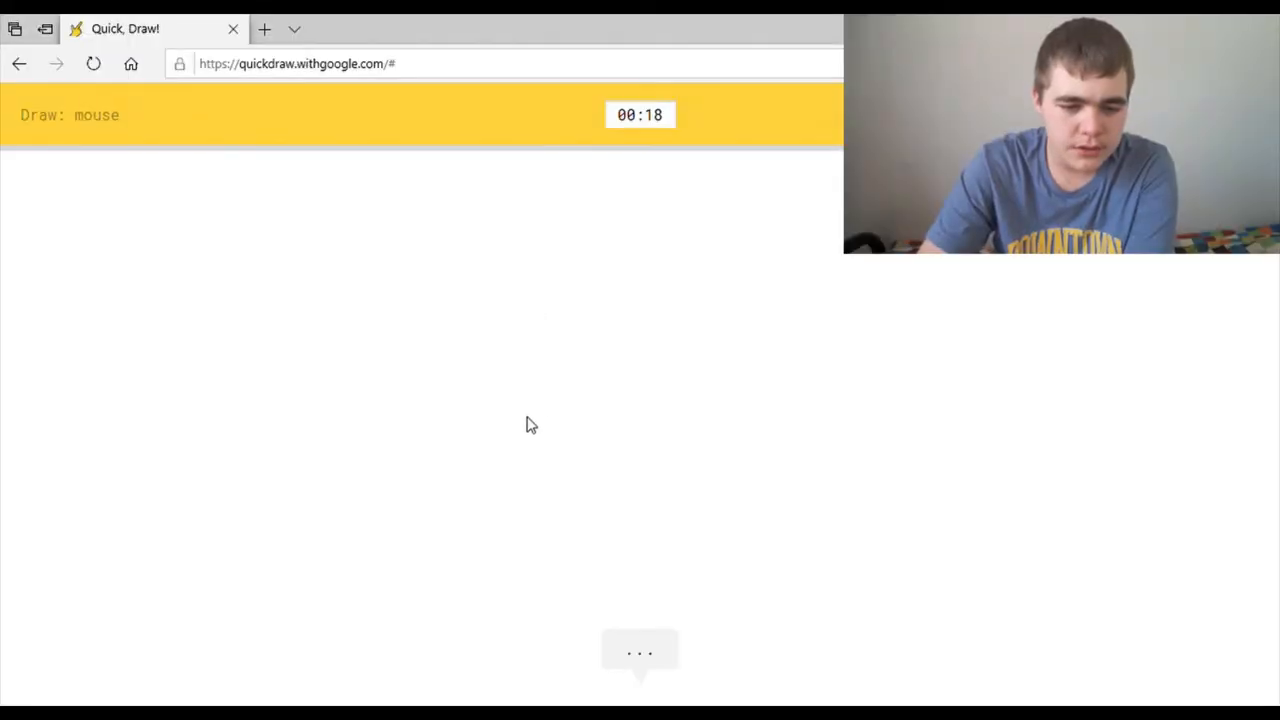
Step: Draw the mouse with one long stroke, then start the motorbike round
{"action": "left_click_drag", "start_coordinate": [450, 433], "coordinate": [785, 465]}
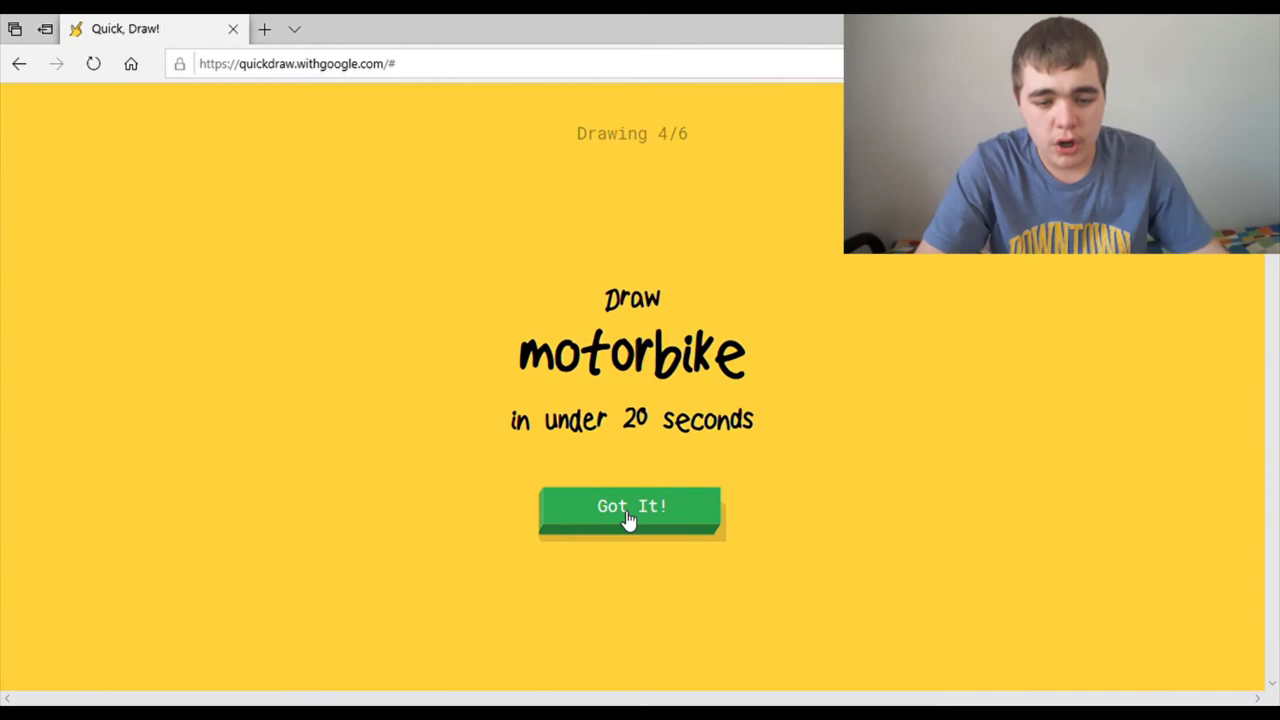
{"action": "left_click", "coordinate": [631, 506]}
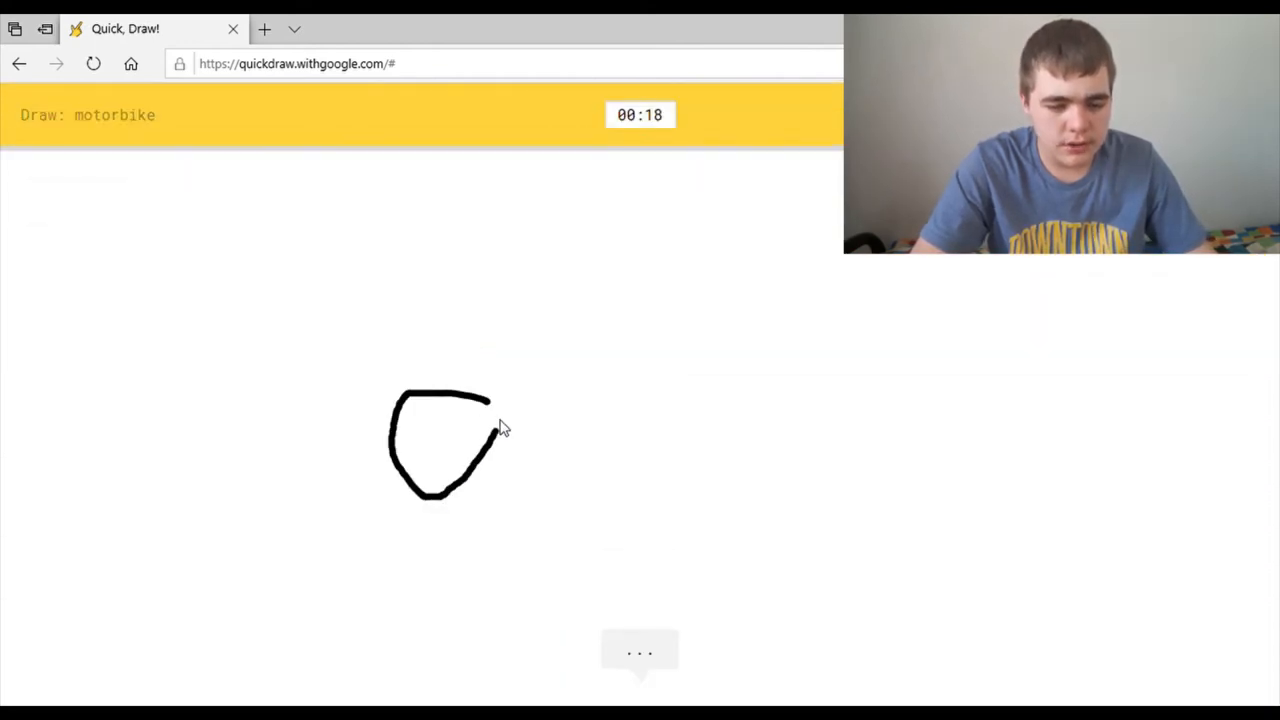
Step: Sketch the motorbike's rising rear line, body outline and front wheel
{"action": "left_click_drag", "start_coordinate": [470, 415], "coordinate": [570, 335]}
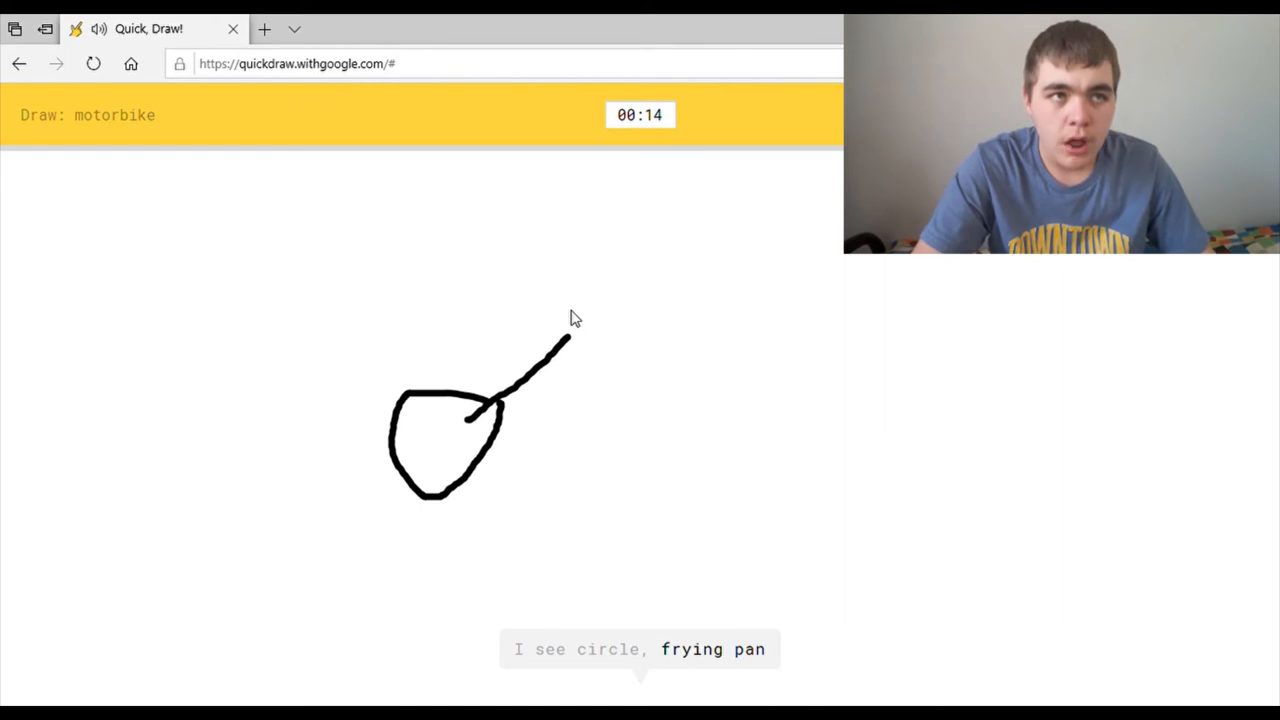
{"action": "left_click_drag", "start_coordinate": [570, 320], "coordinate": [745, 442]}
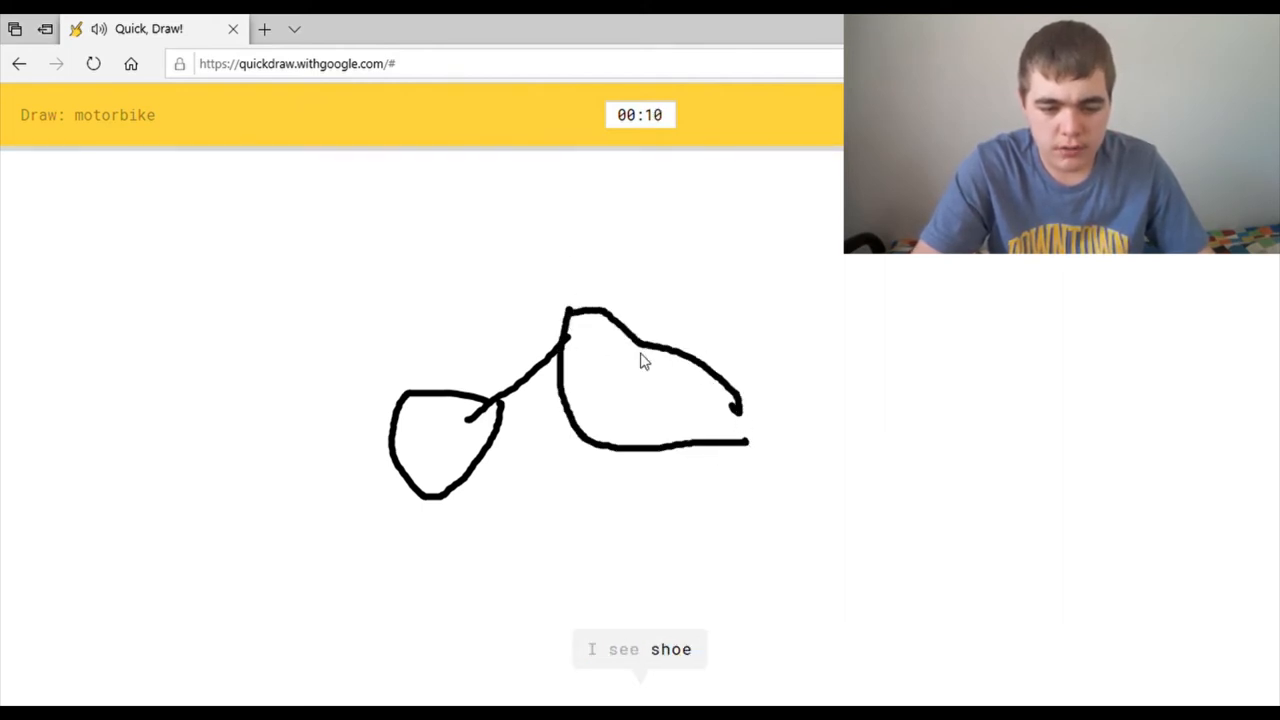
{"action": "left_click_drag", "start_coordinate": [735, 405], "coordinate": [825, 505]}
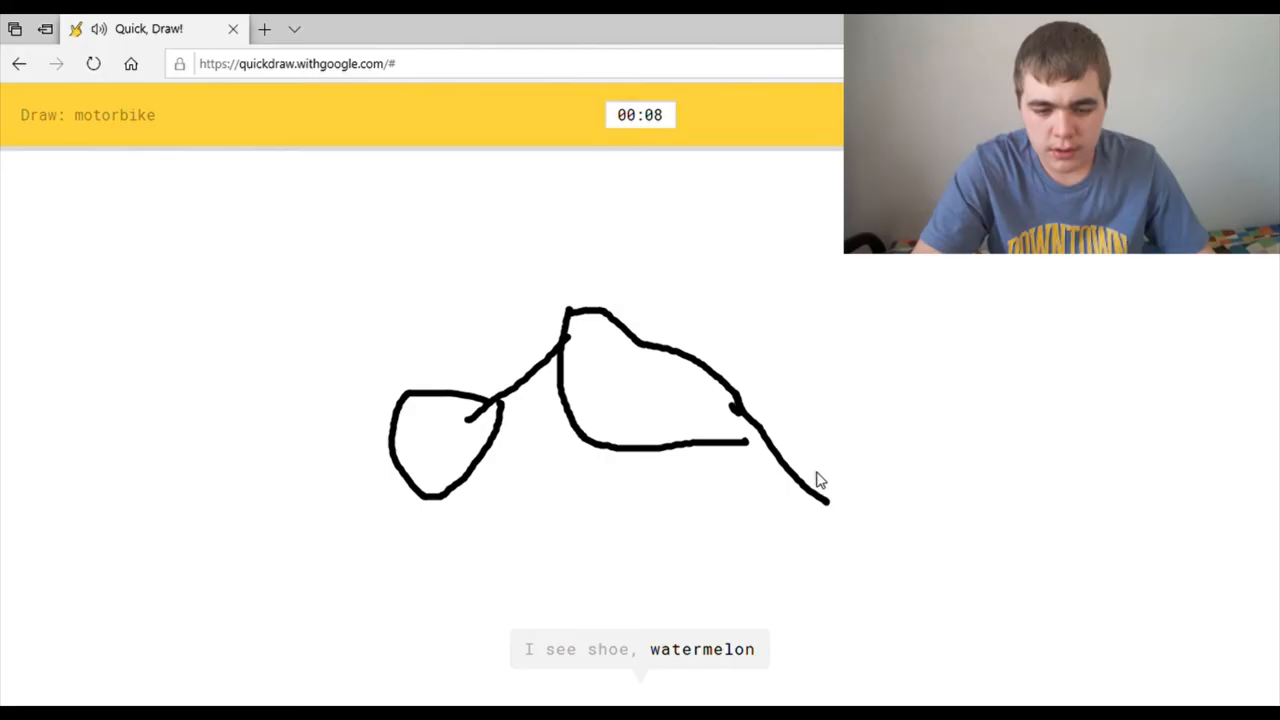
{"action": "left_click_drag", "start_coordinate": [820, 480], "coordinate": [810, 520]}
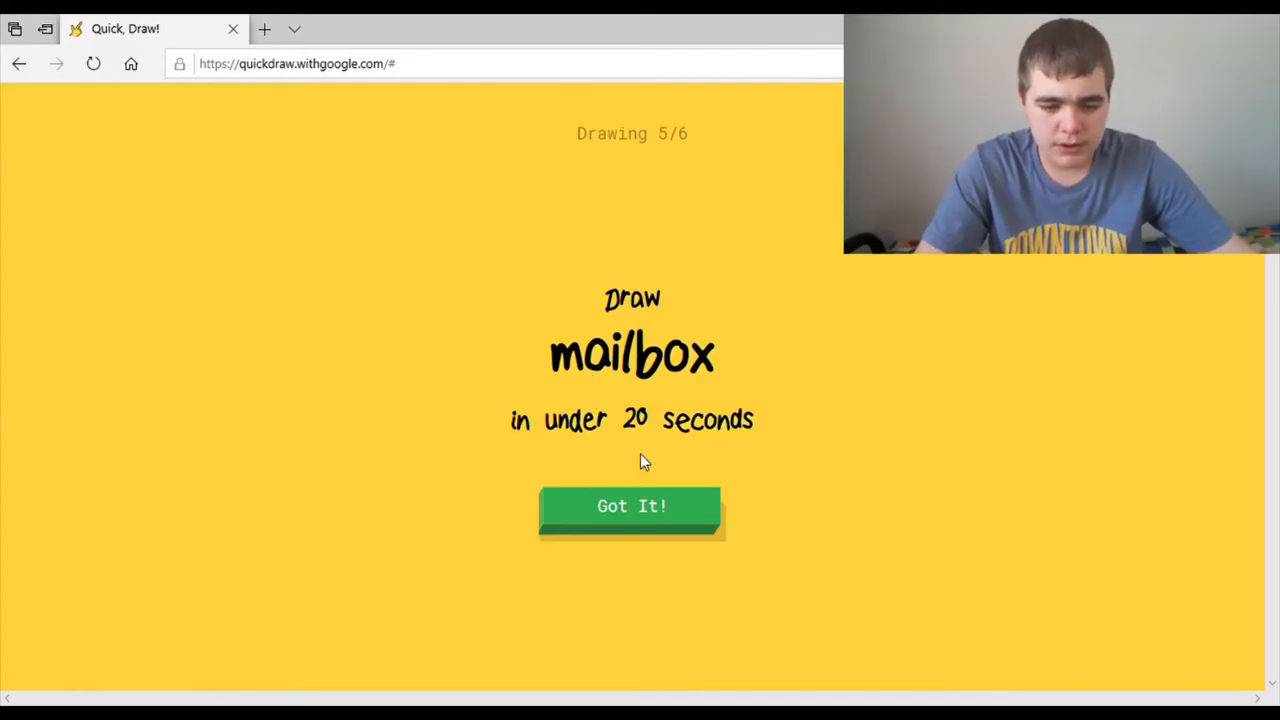
{"action": "left_click", "coordinate": [631, 506]}
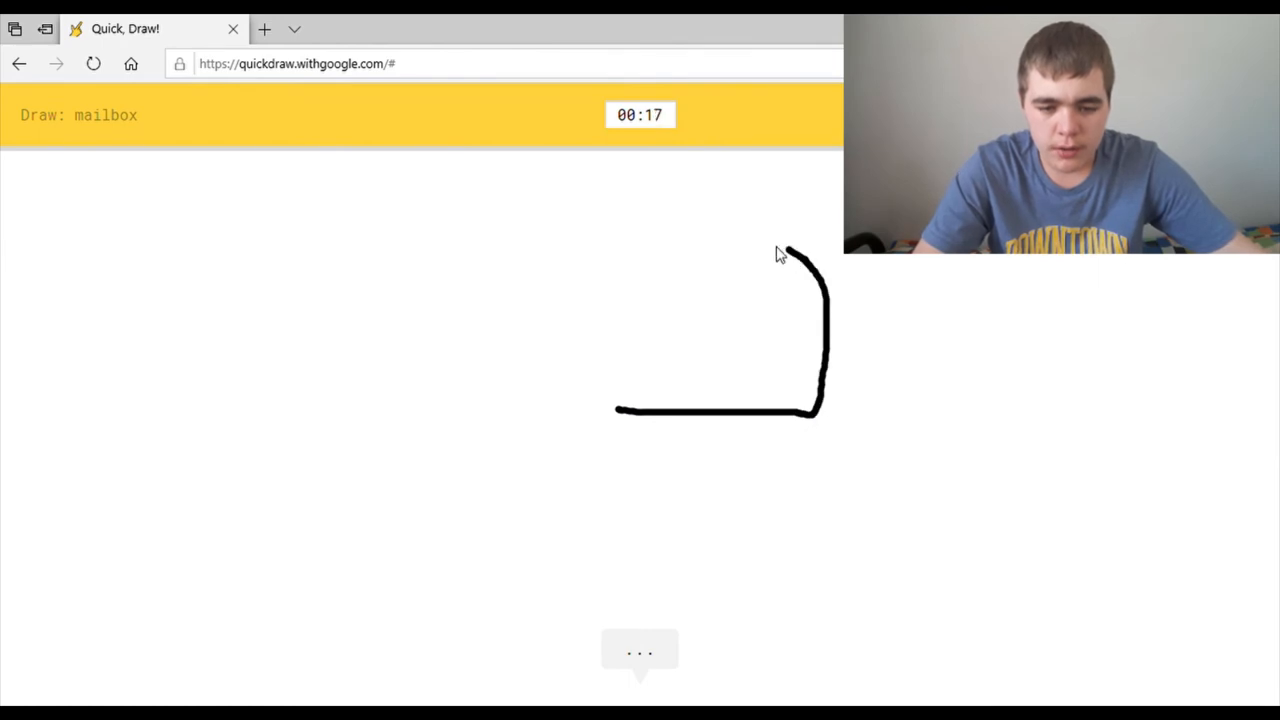
Step: Draw the mailbox's rounded front, top edge, curved back and base, plus a raised flag
{"action": "left_click_drag", "start_coordinate": [780, 250], "coordinate": [620, 410]}
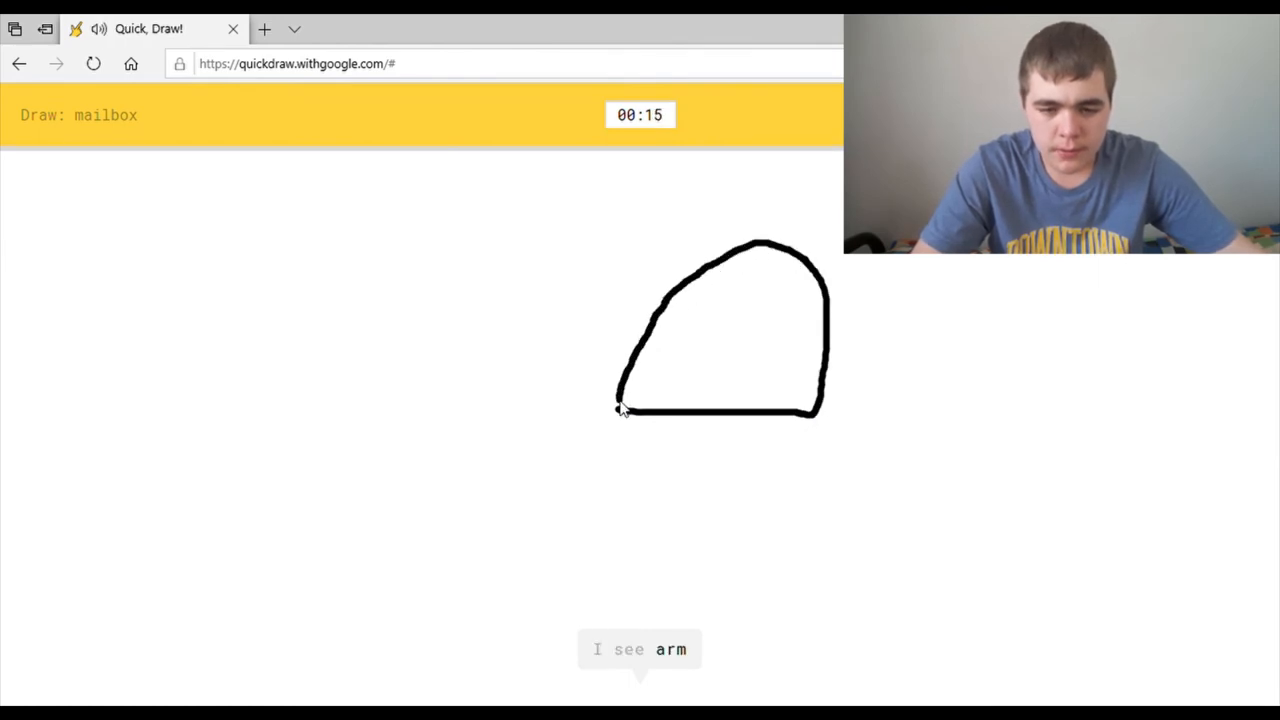
{"action": "left_click_drag", "start_coordinate": [588, 233], "coordinate": [758, 233]}
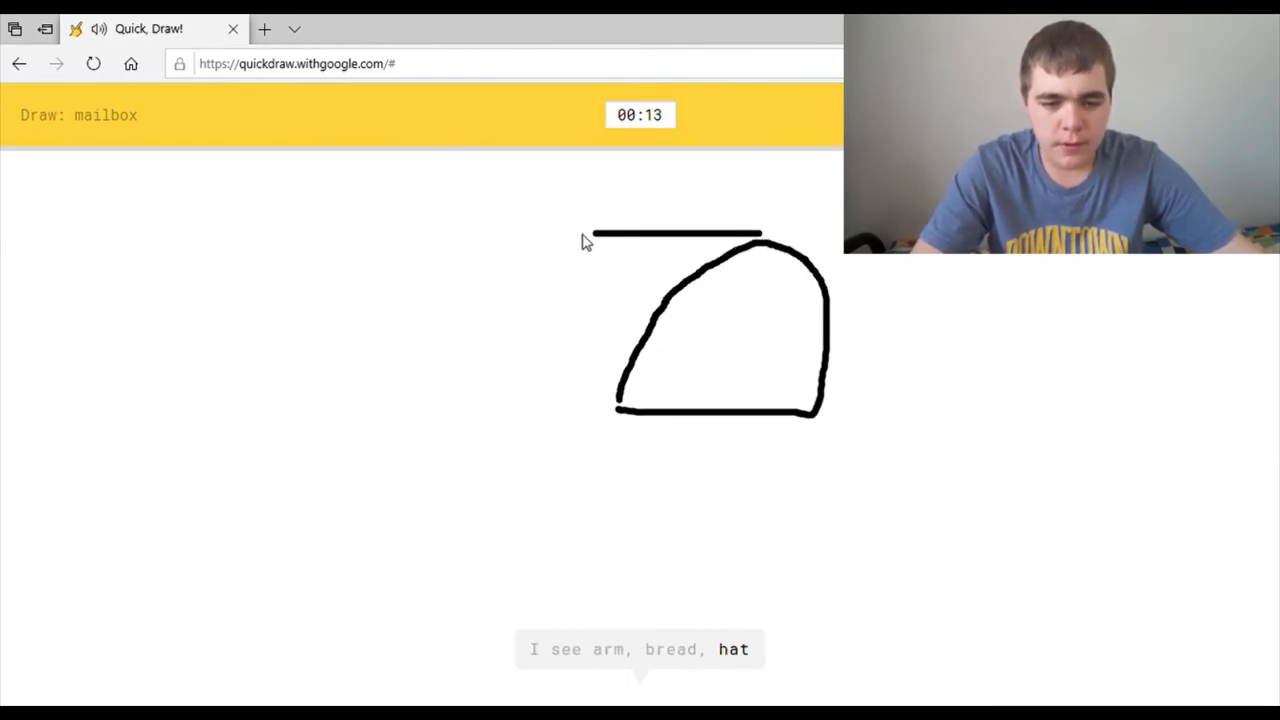
{"action": "left_click_drag", "start_coordinate": [585, 238], "coordinate": [380, 362]}
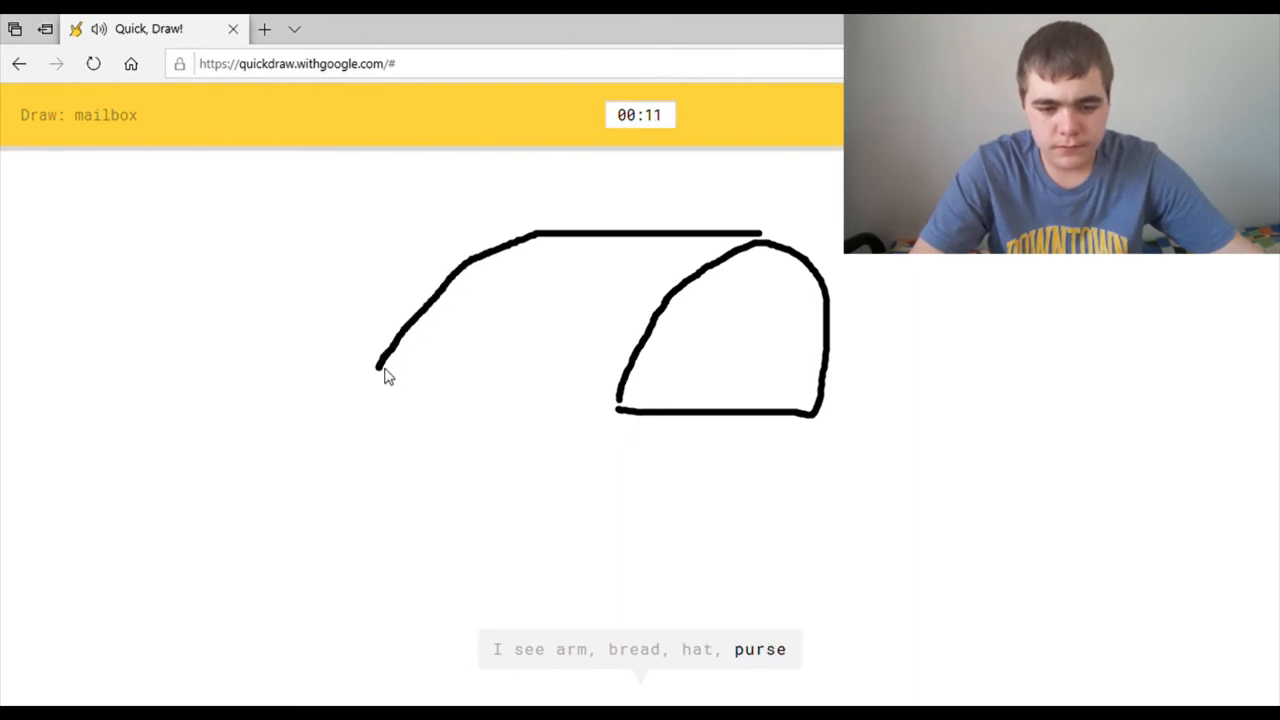
{"action": "left_click_drag", "start_coordinate": [380, 372], "coordinate": [620, 372]}
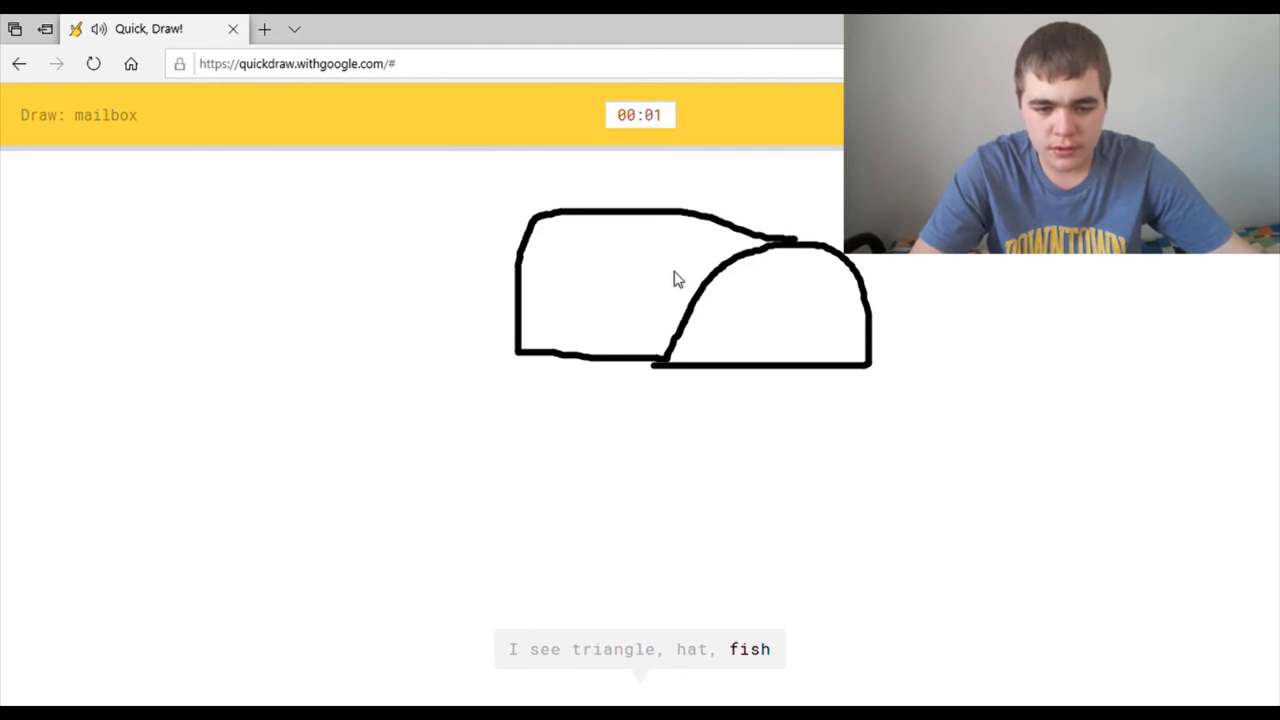
{"action": "left_click_drag", "start_coordinate": [670, 270], "coordinate": [780, 155]}
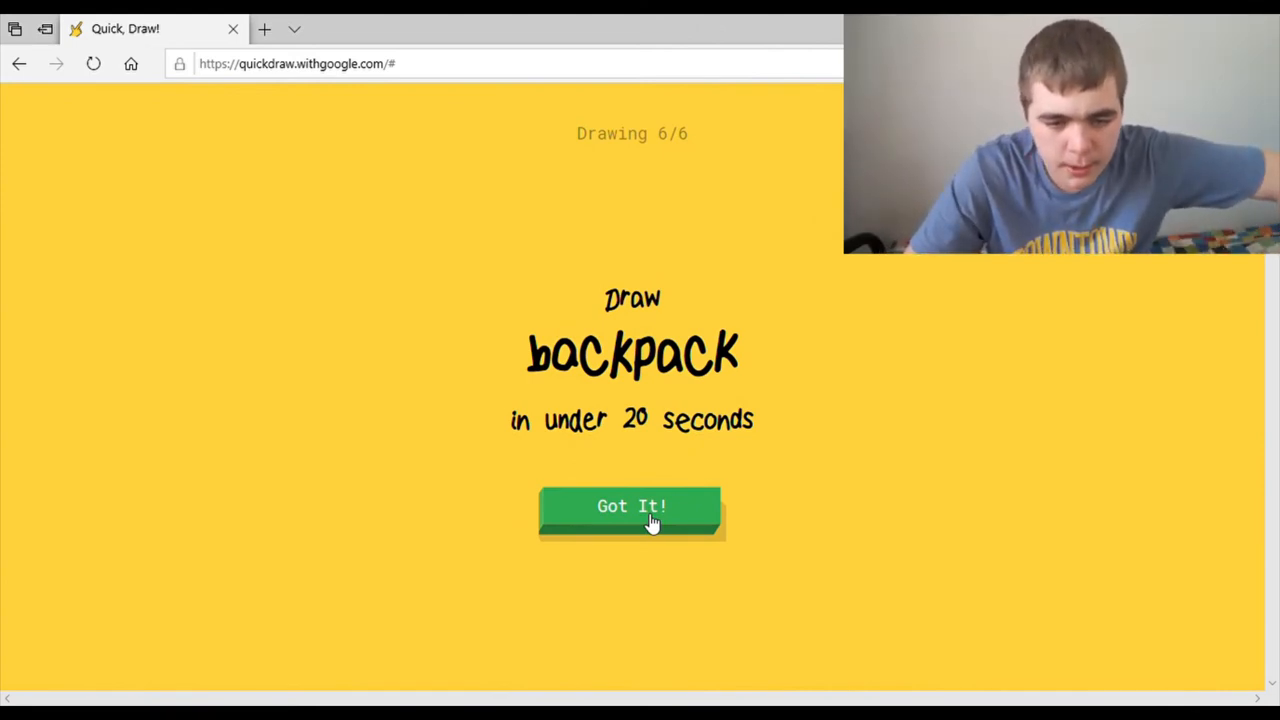
Step: Doodle a backpack with an arched outline, bottom edge, sides, curved top and a pocket
{"action": "left_click", "coordinate": [631, 506]}
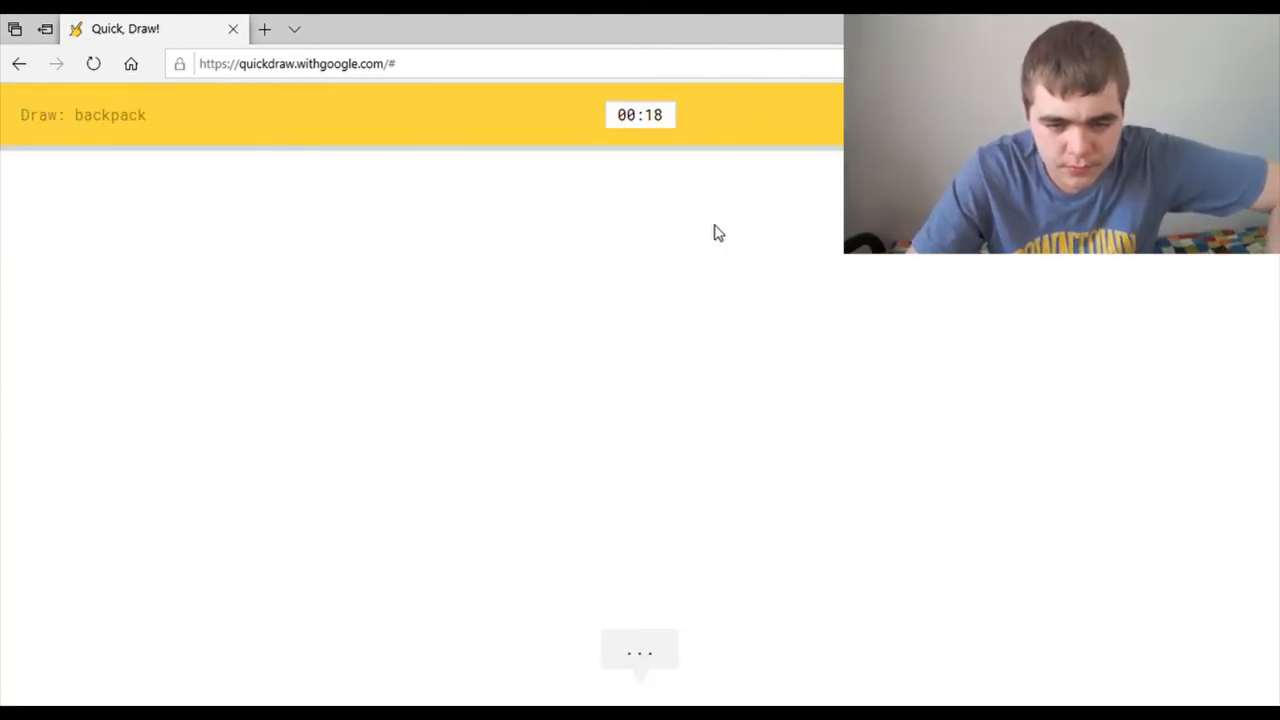
{"action": "left_click_drag", "start_coordinate": [598, 538], "coordinate": [693, 267]}
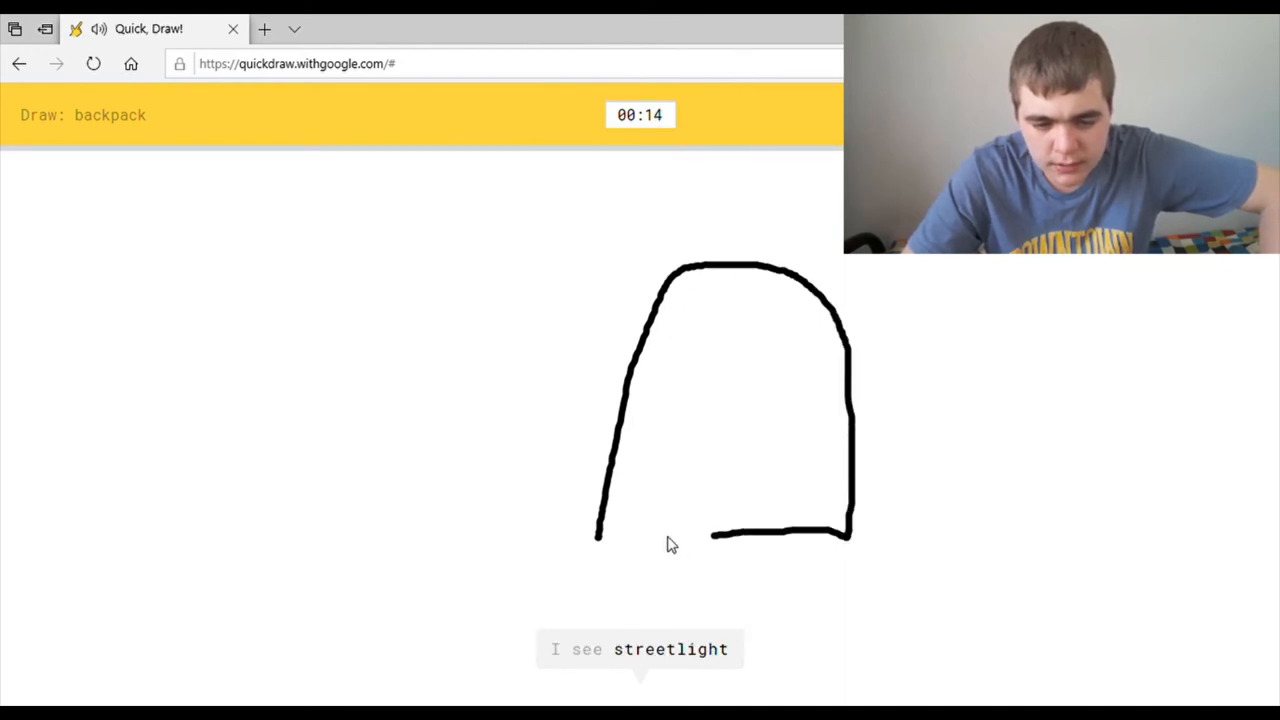
{"action": "left_click_drag", "start_coordinate": [710, 535], "coordinate": [598, 535]}
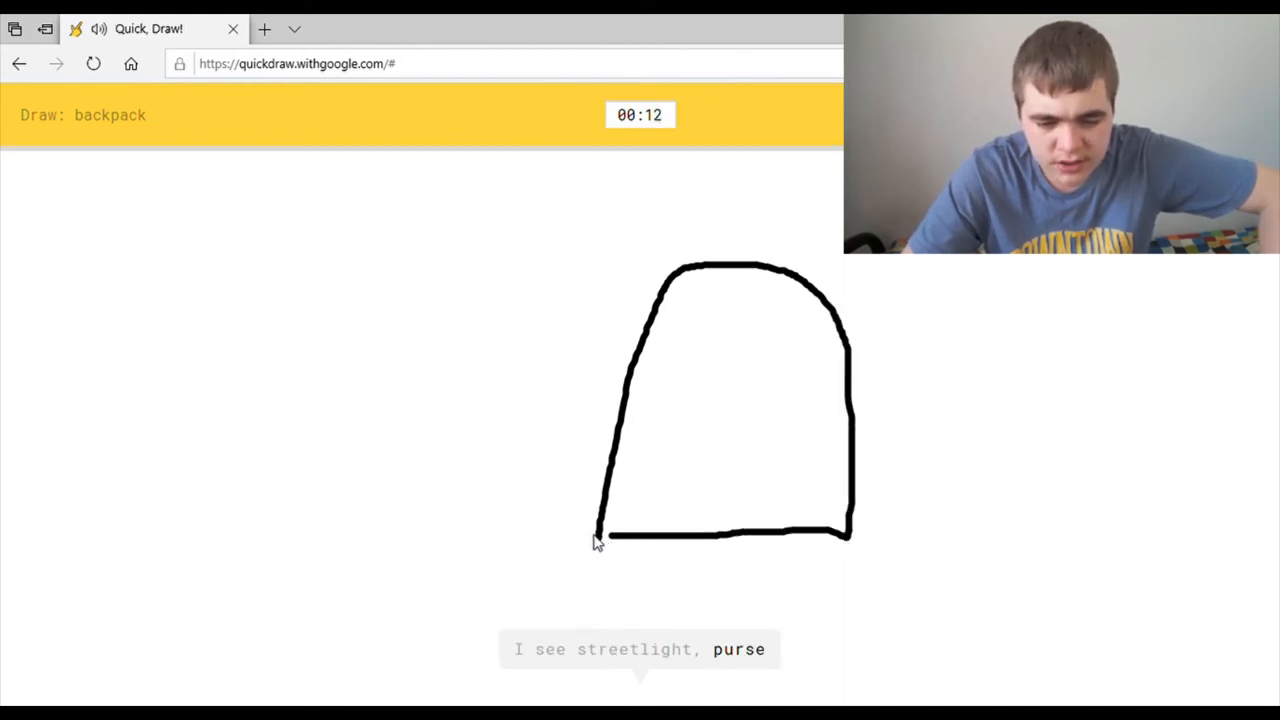
{"action": "left_click_drag", "start_coordinate": [598, 540], "coordinate": [630, 215]}
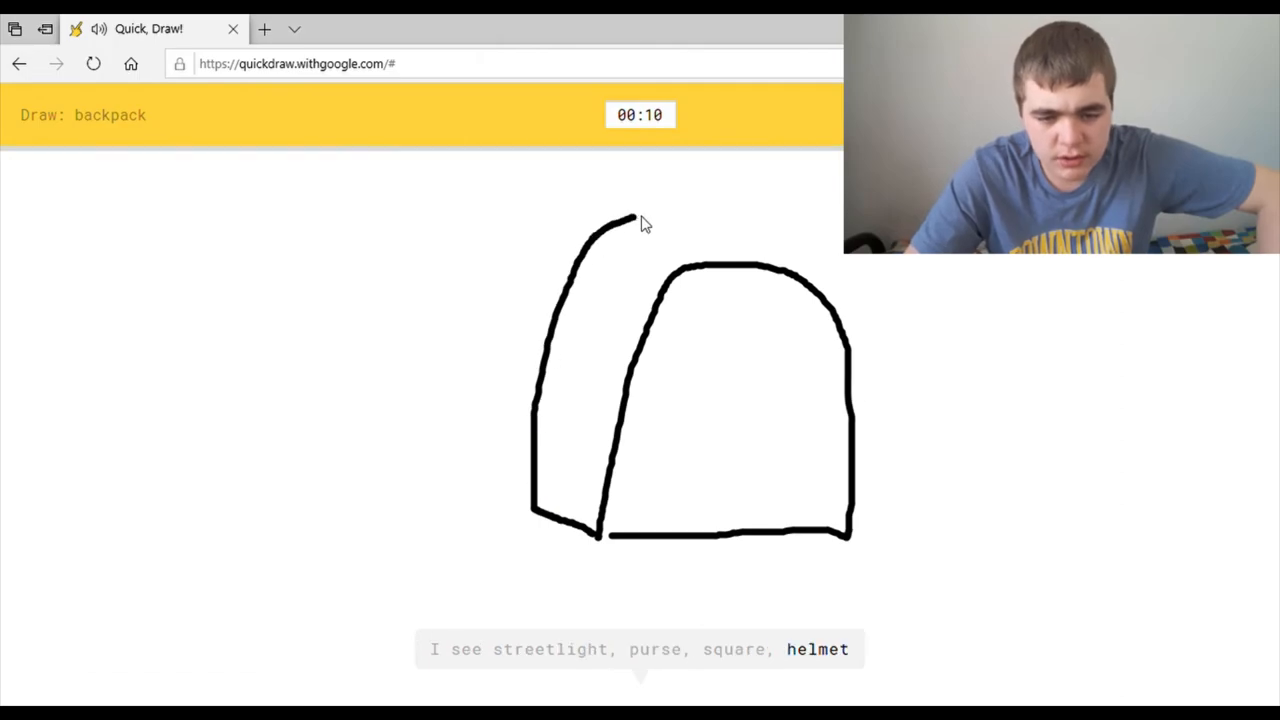
{"action": "left_click_drag", "start_coordinate": [630, 215], "coordinate": [810, 285]}
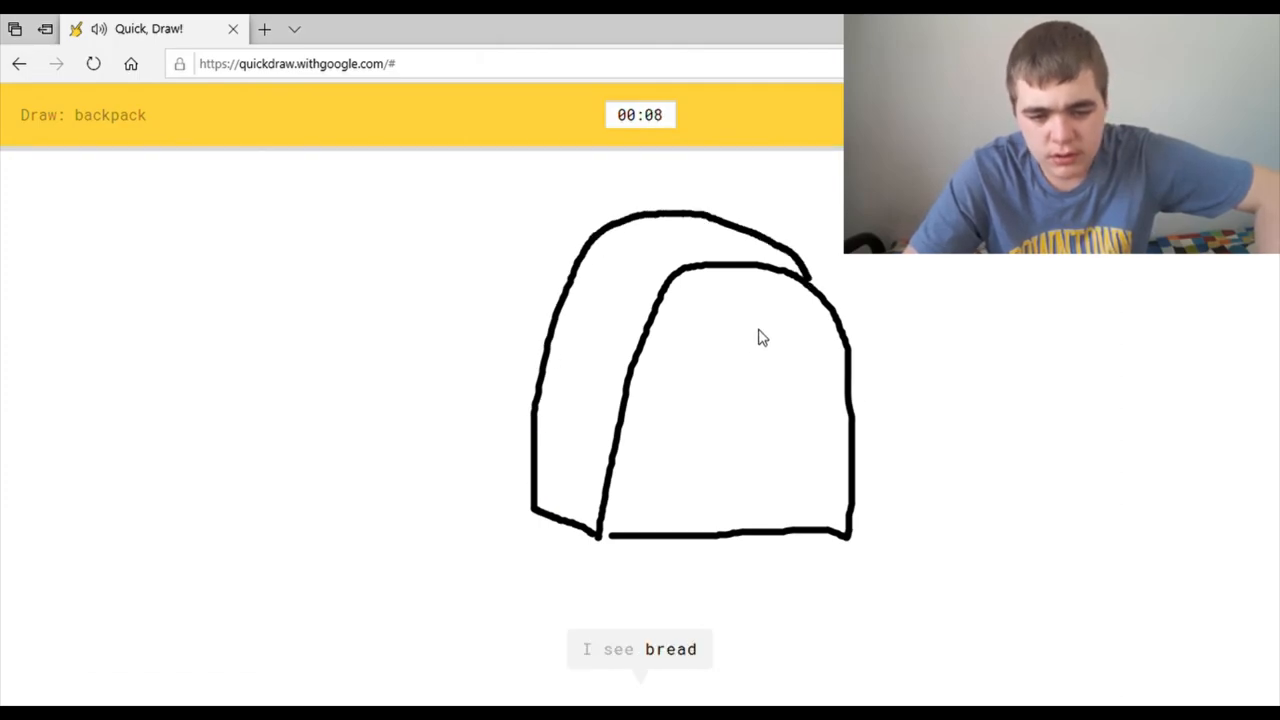
{"action": "left_click_drag", "start_coordinate": [684, 295], "coordinate": [684, 355]}
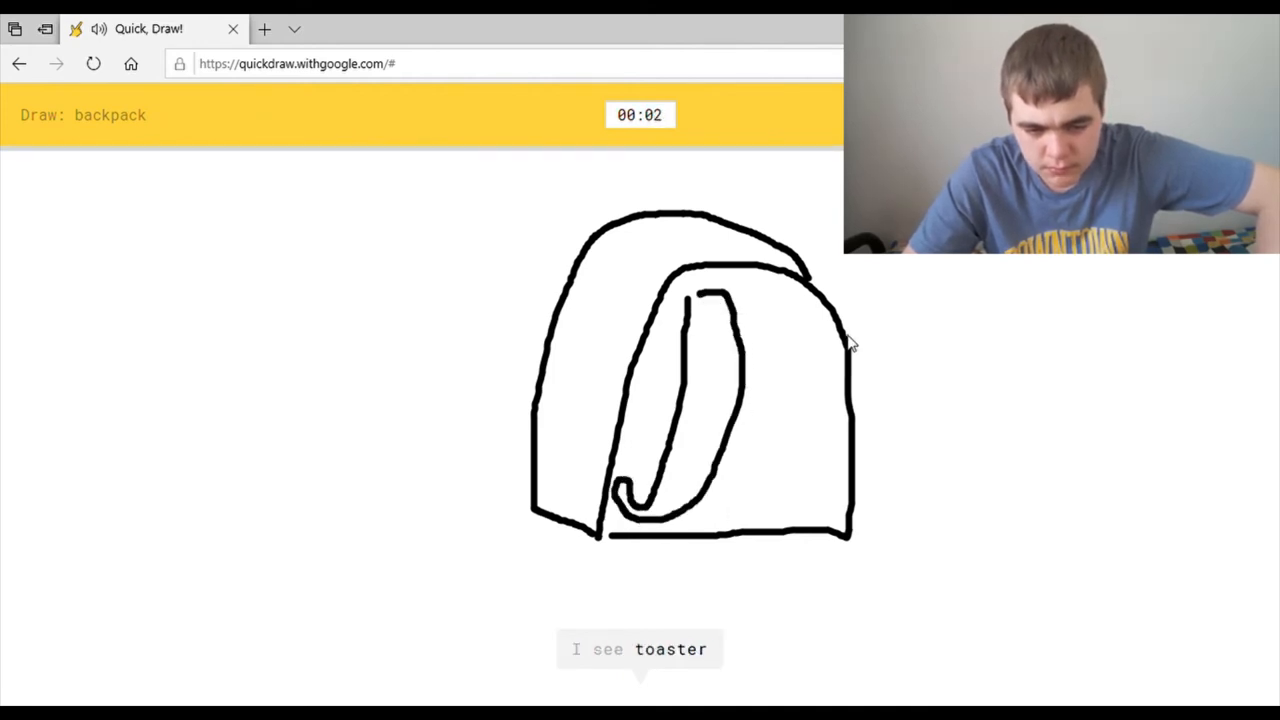
{"action": "left_click_drag", "start_coordinate": [810, 300], "coordinate": [765, 500]}
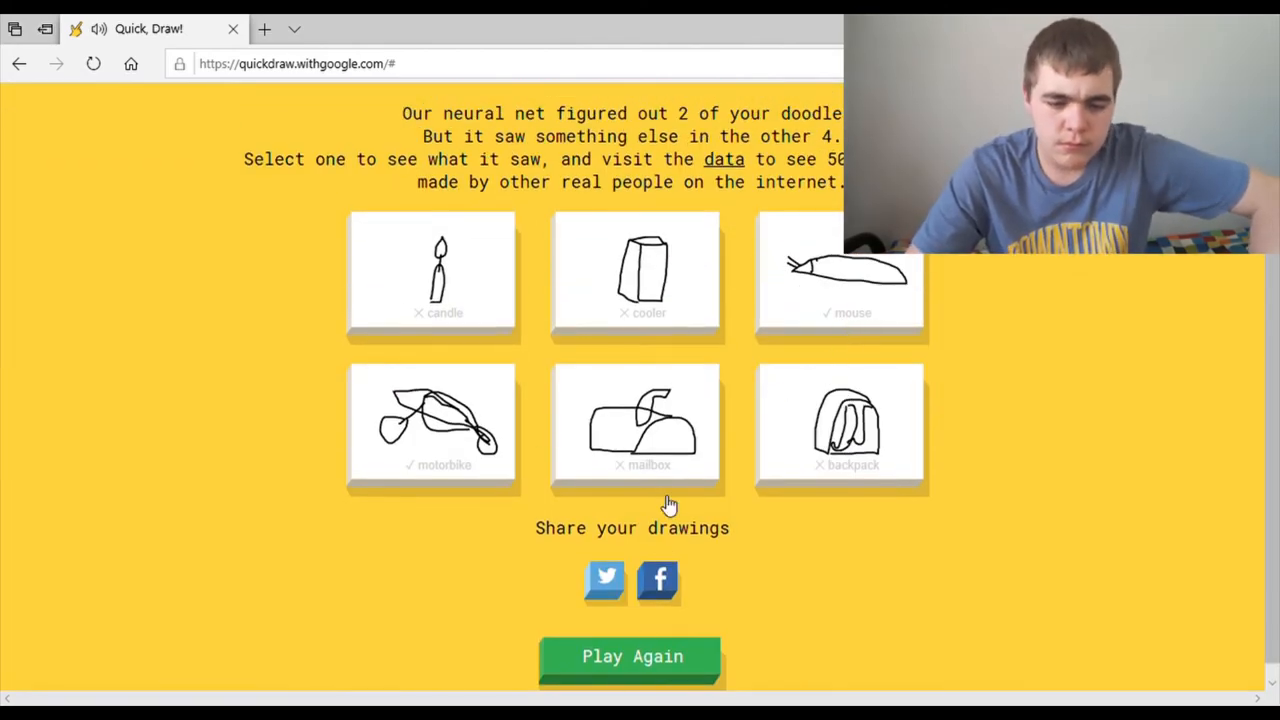
Step: Open the mailbox doodle's details and scroll through its closest matches and example drawings
{"action": "left_click", "coordinate": [636, 423]}
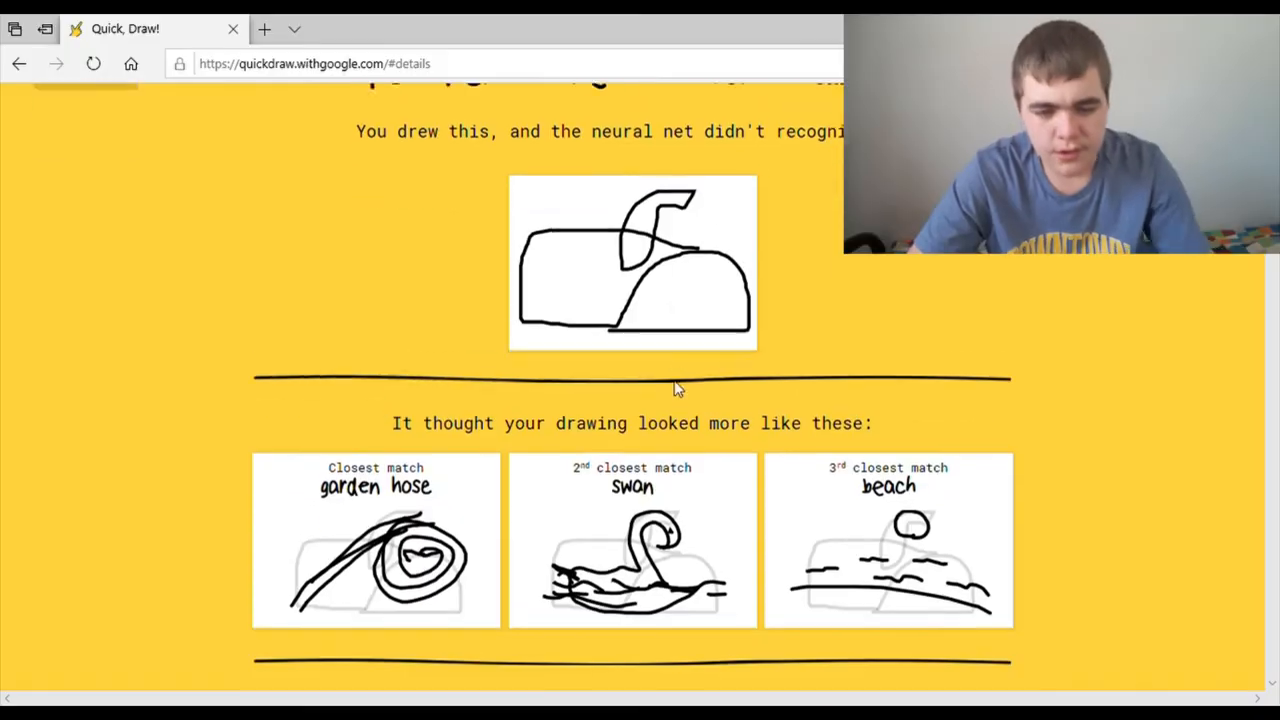
{"action": "scroll", "scroll_direction": "down", "scroll_amount": 3}
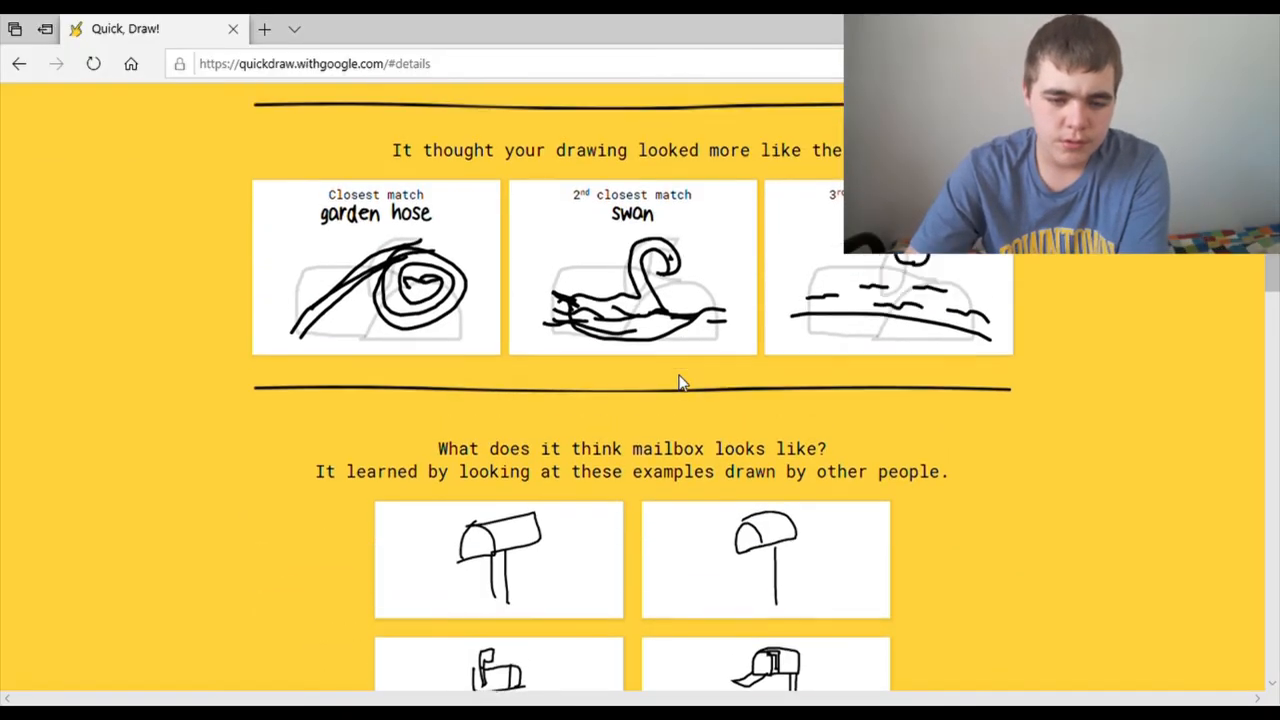
{"action": "scroll", "scroll_direction": "down", "scroll_amount": 3}
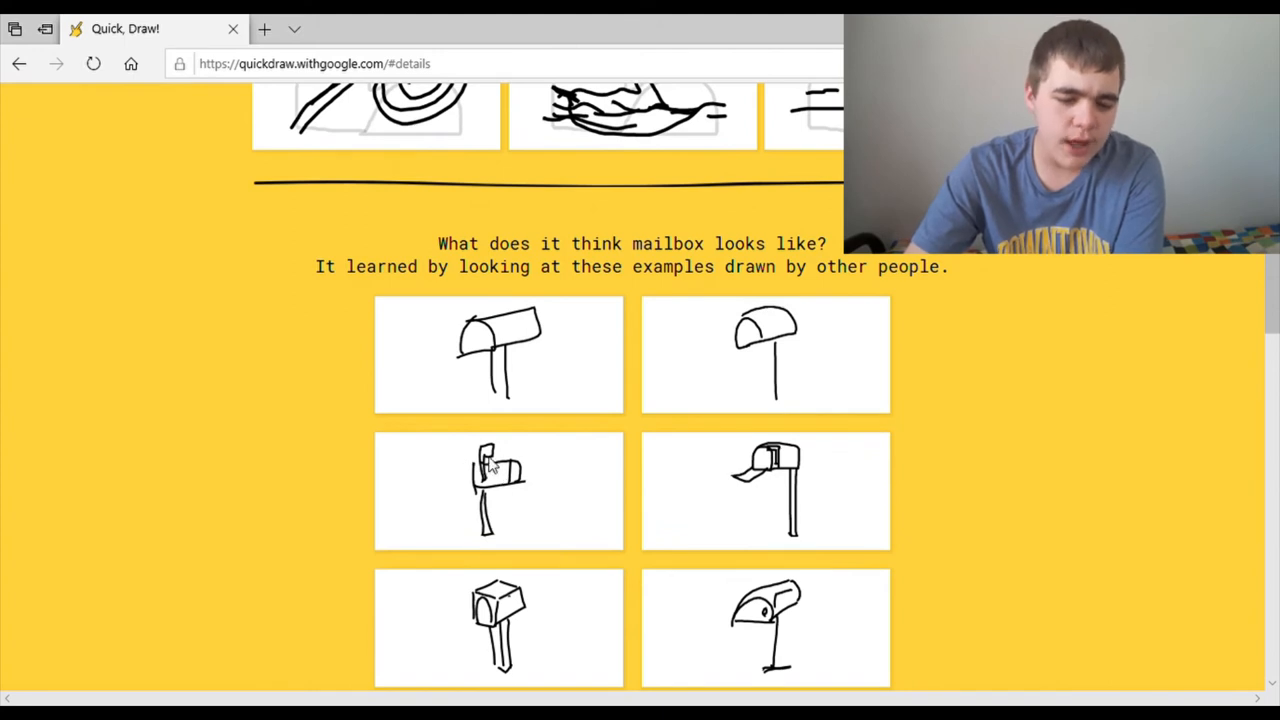
{"action": "mouse_move", "coordinate": [500, 358]}
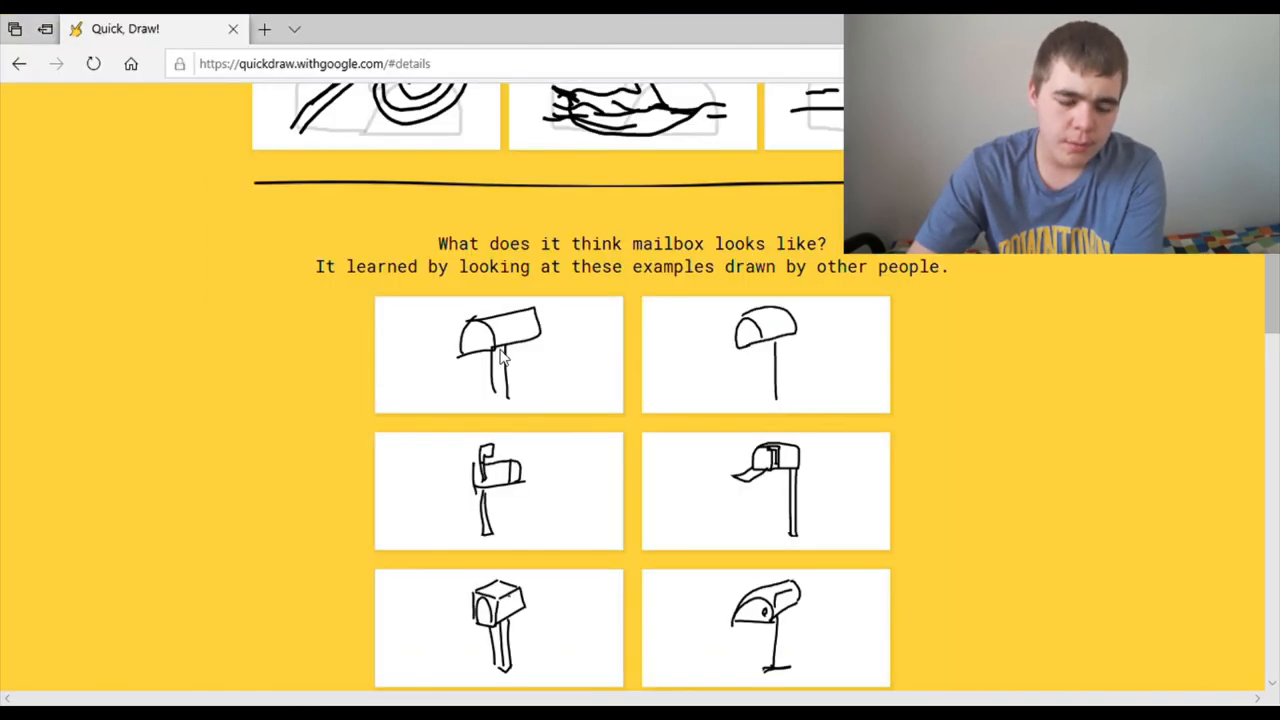
{"action": "scroll", "scroll_direction": "down", "scroll_amount": 3}
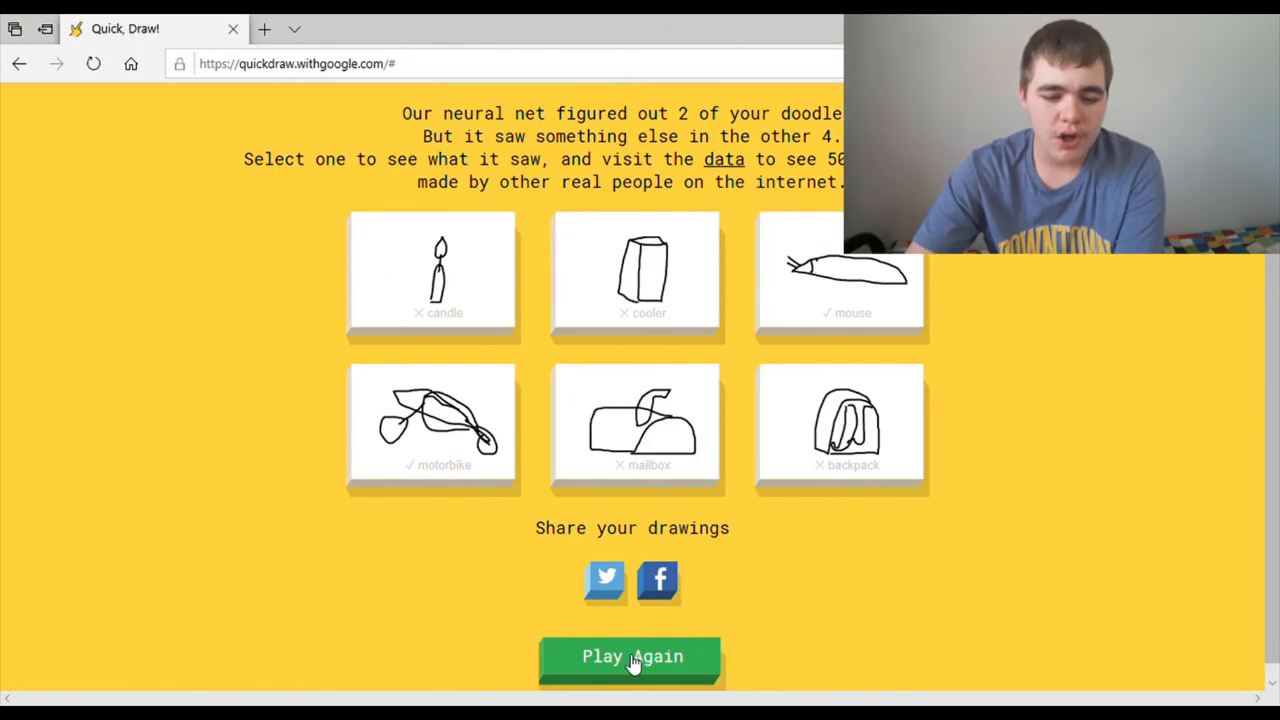
Step: Start a new game and sketch the giraffe's head and long neck
{"action": "left_click", "coordinate": [631, 656]}
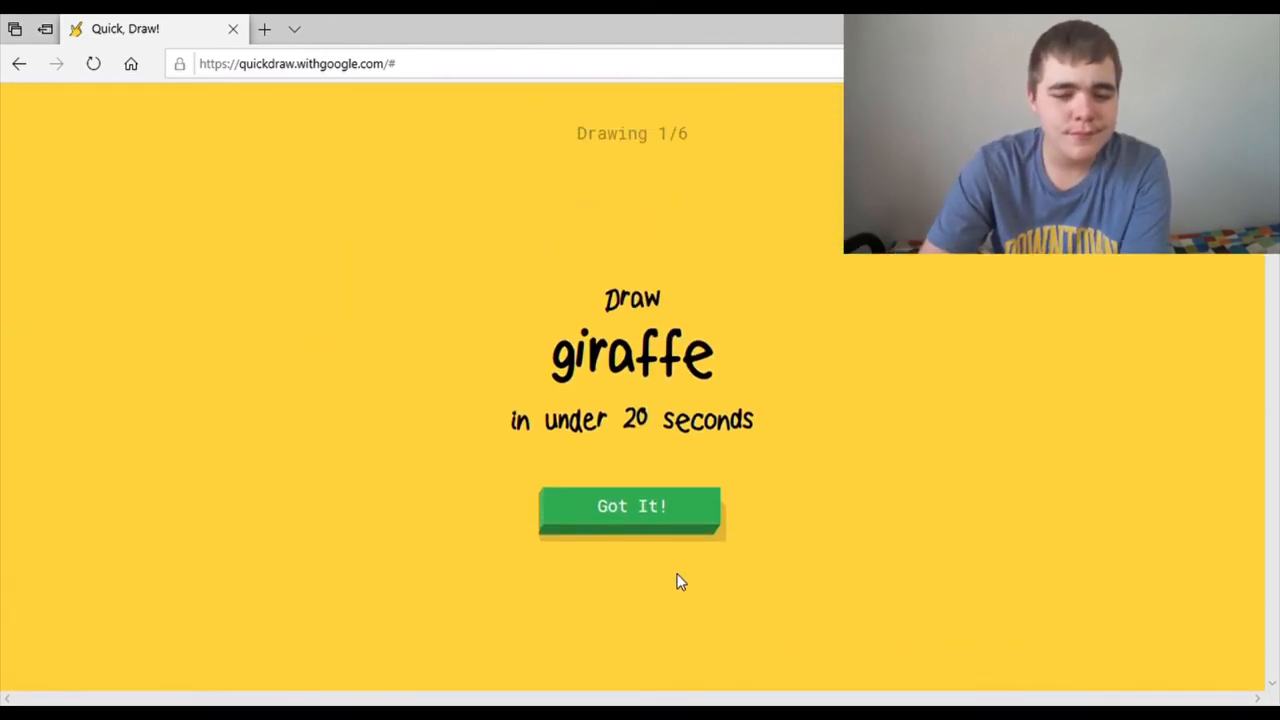
{"action": "left_click", "coordinate": [631, 506]}
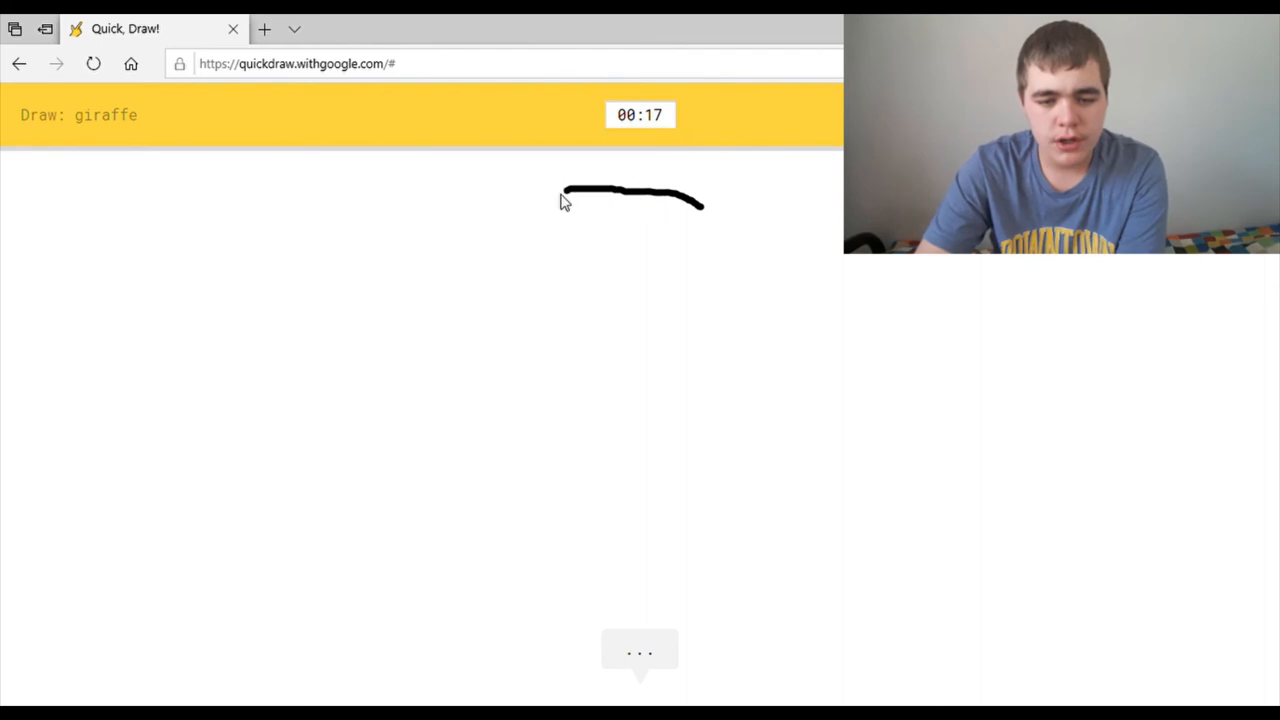
{"action": "left_click_drag", "start_coordinate": [665, 205], "coordinate": [663, 385]}
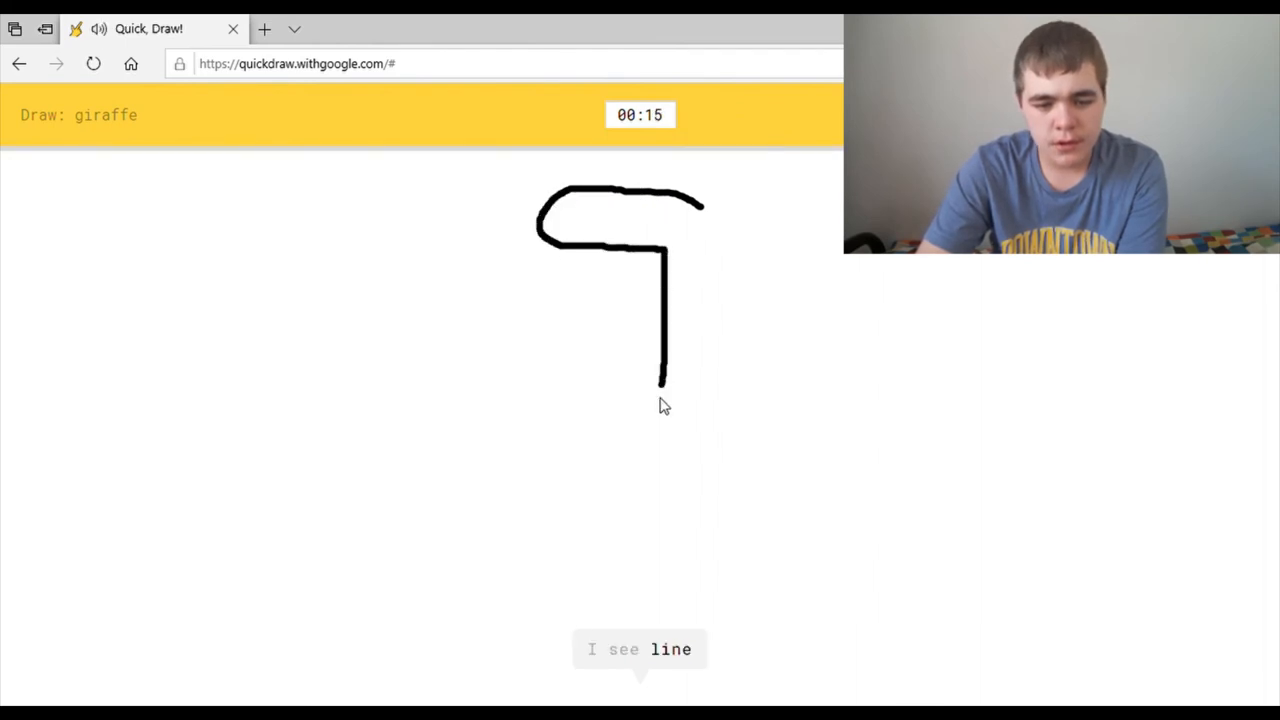
{"action": "left_click_drag", "start_coordinate": [662, 385], "coordinate": [630, 690]}
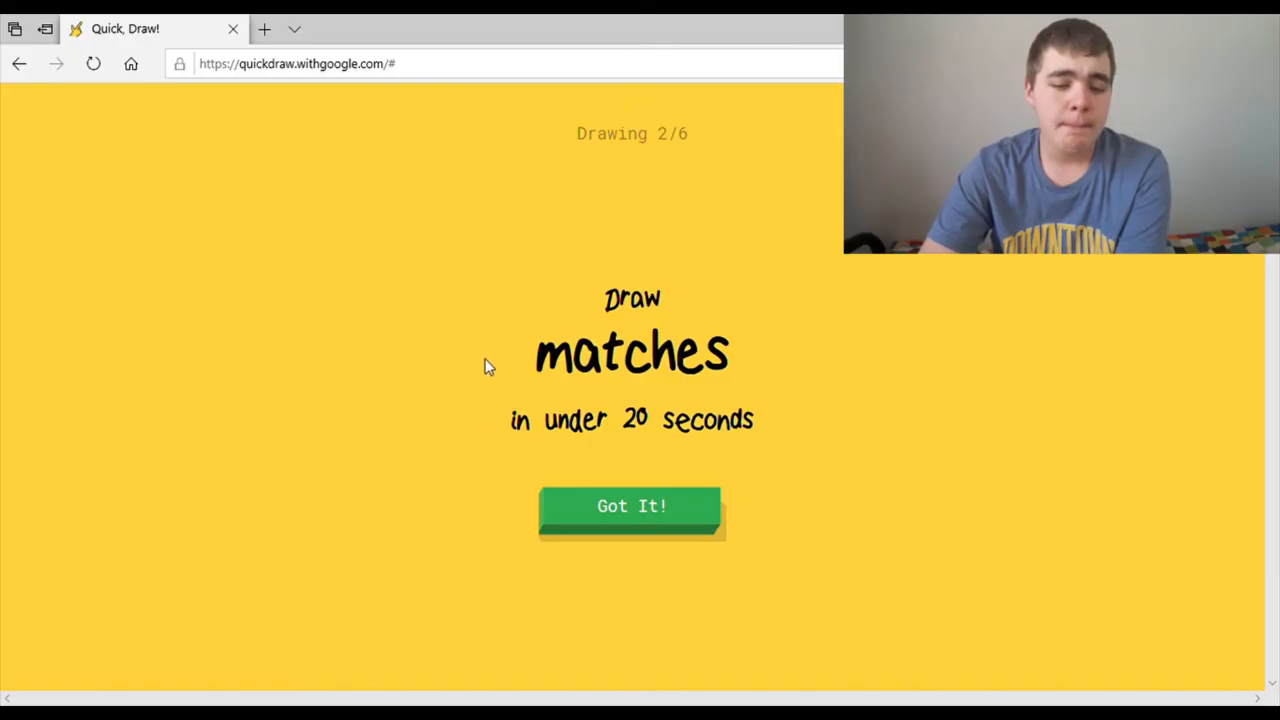
Step: Doodle a match with a small round head and a long vertical stick
{"action": "left_click", "coordinate": [631, 506]}
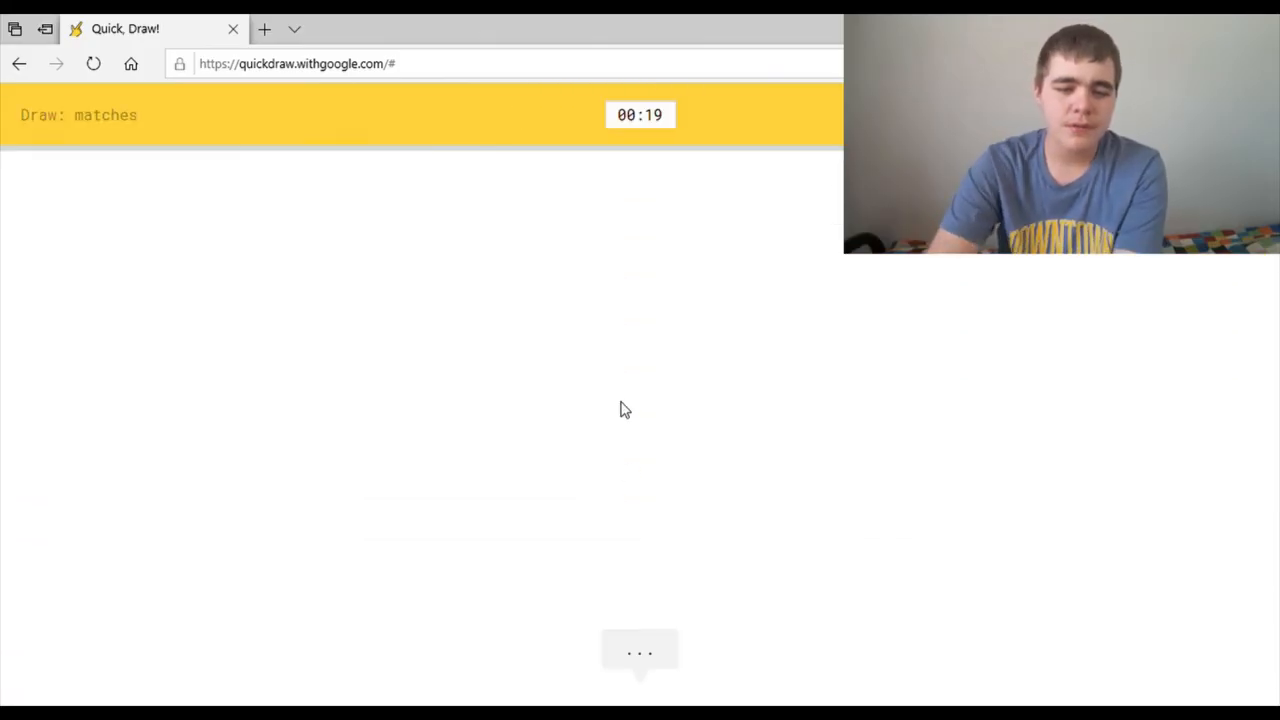
{"action": "left_click_drag", "start_coordinate": [600, 320], "coordinate": [620, 340]}
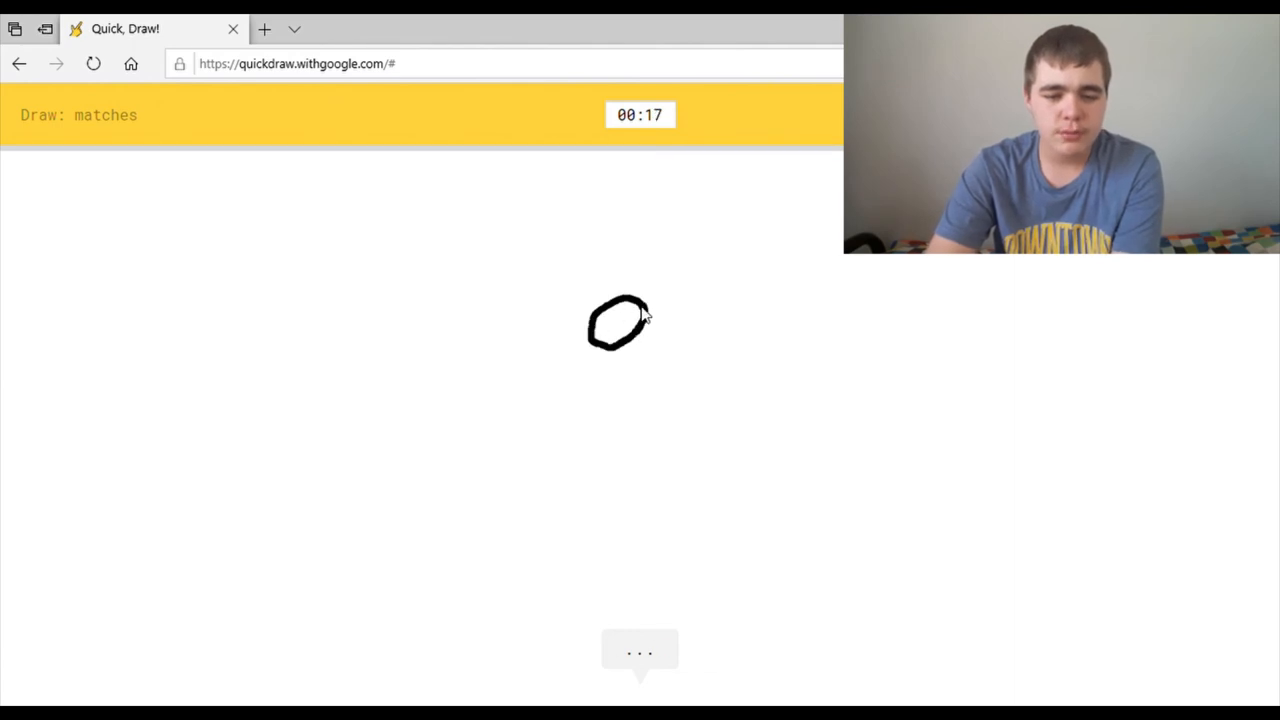
{"action": "left_click_drag", "start_coordinate": [600, 345], "coordinate": [600, 587]}
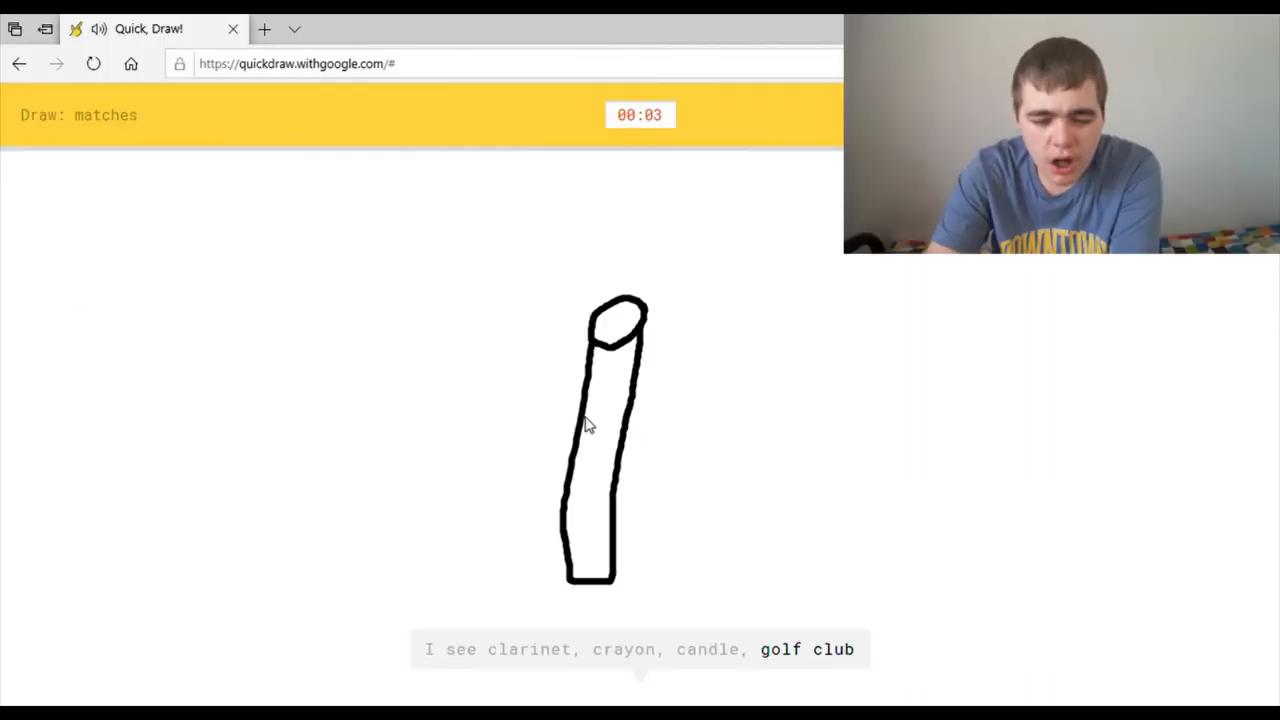
{"action": "mouse_move", "coordinate": [655, 393]}
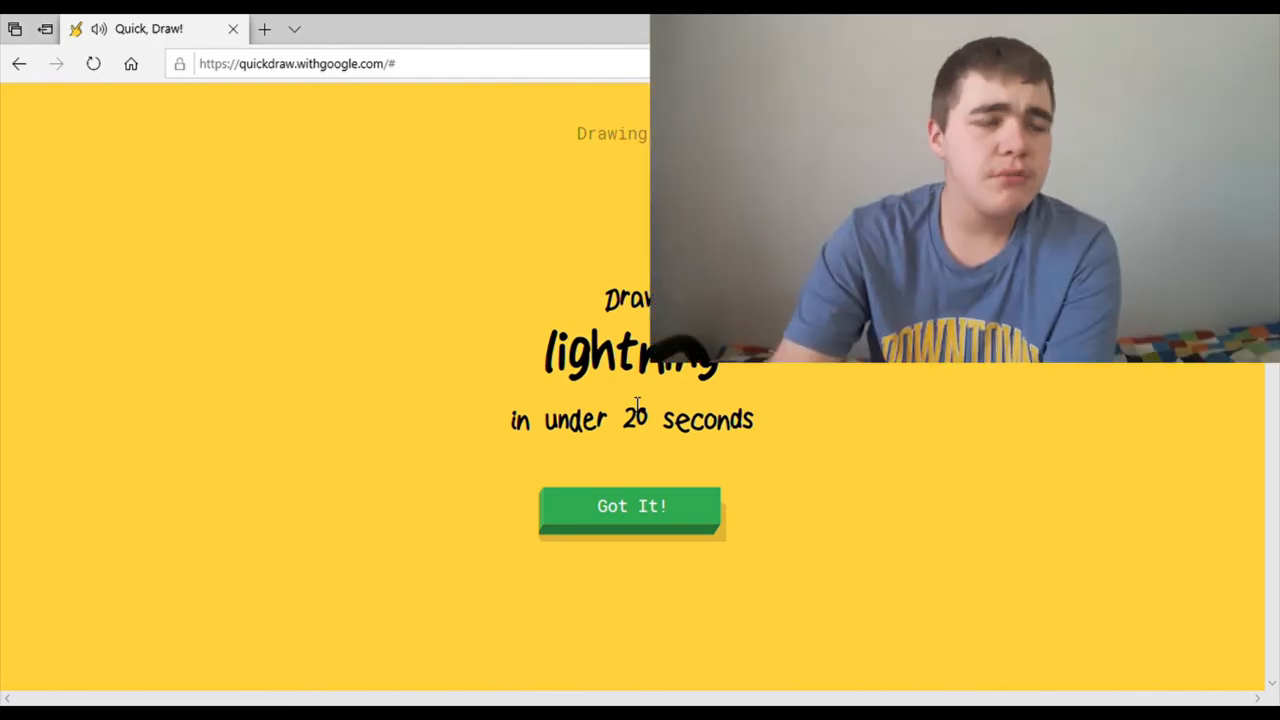
Step: Let the lightning round pass undrawn, then draw a snail shell in three strokes
{"action": "left_click", "coordinate": [631, 506]}
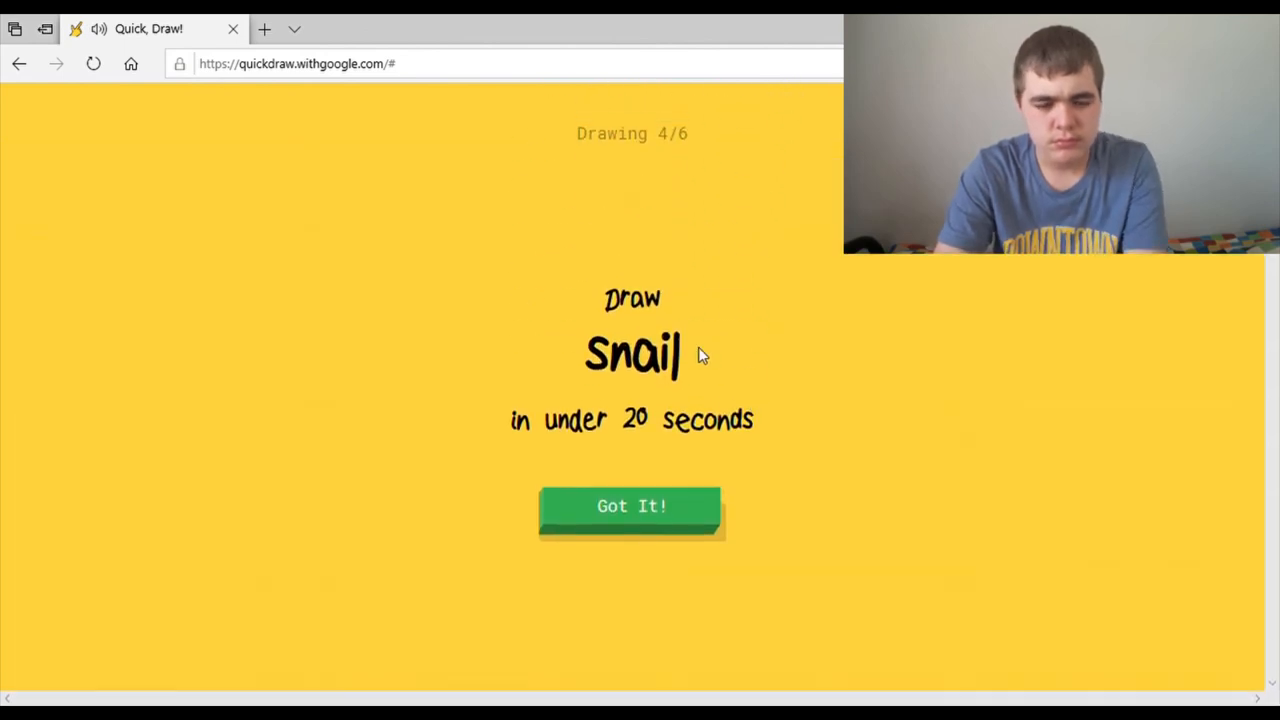
{"action": "left_click", "coordinate": [631, 506]}
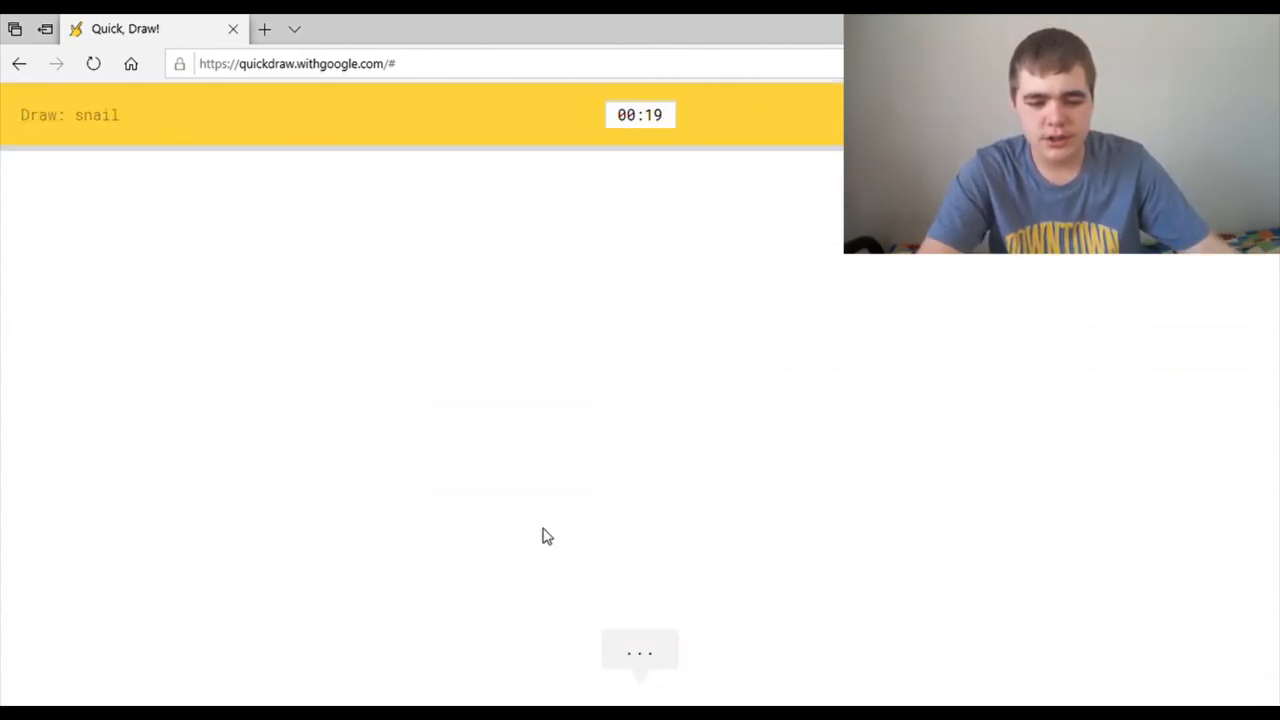
{"action": "left_click_drag", "start_coordinate": [513, 478], "coordinate": [815, 335]}
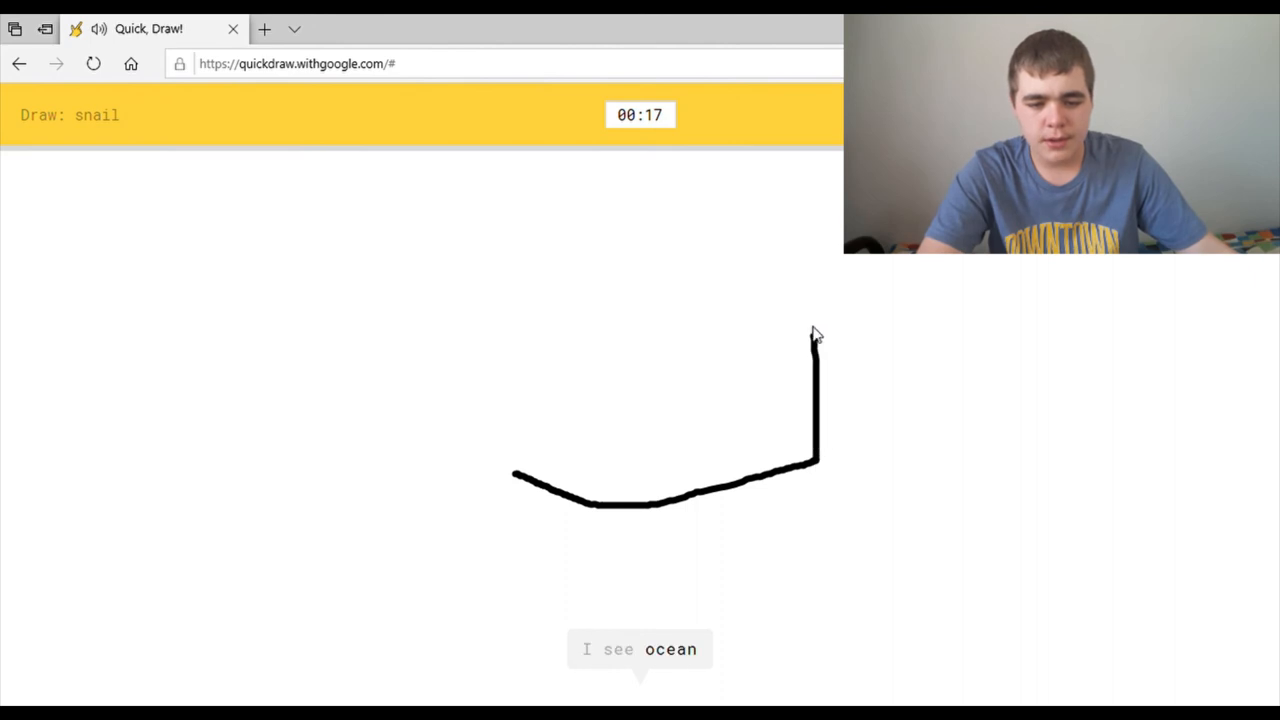
{"action": "left_click_drag", "start_coordinate": [818, 335], "coordinate": [525, 478]}
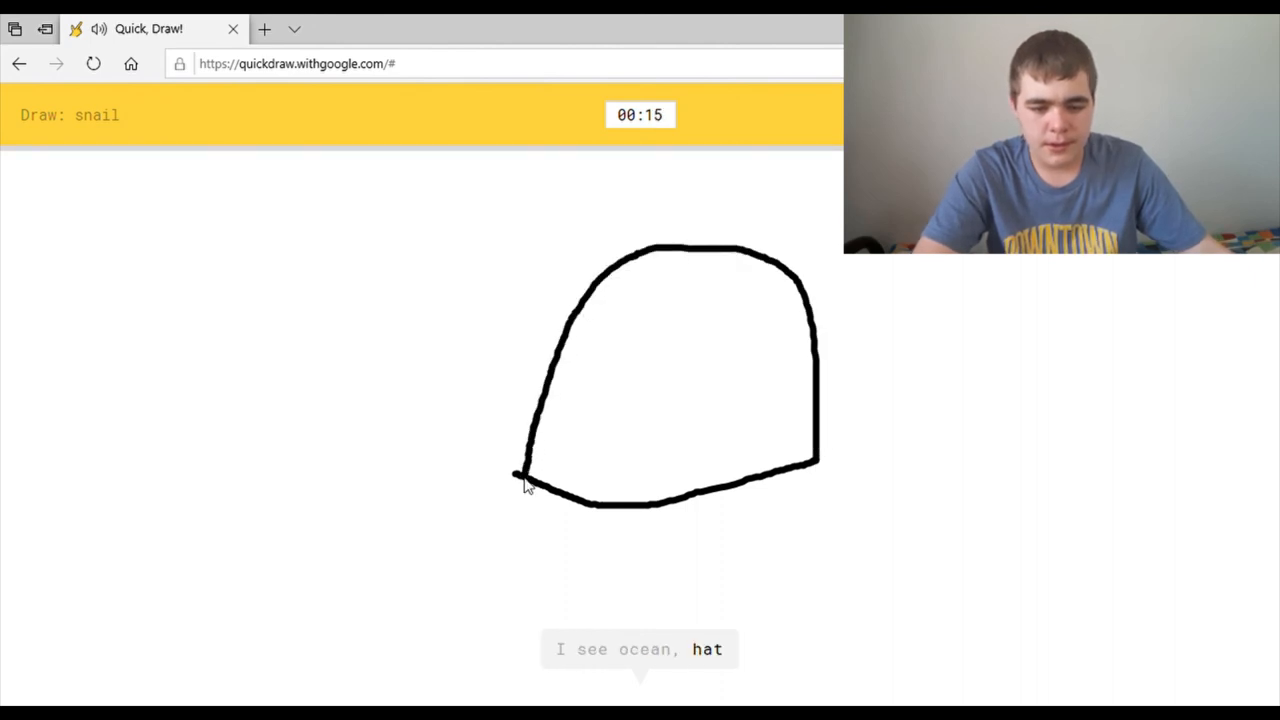
{"action": "left_click_drag", "start_coordinate": [525, 478], "coordinate": [730, 365]}
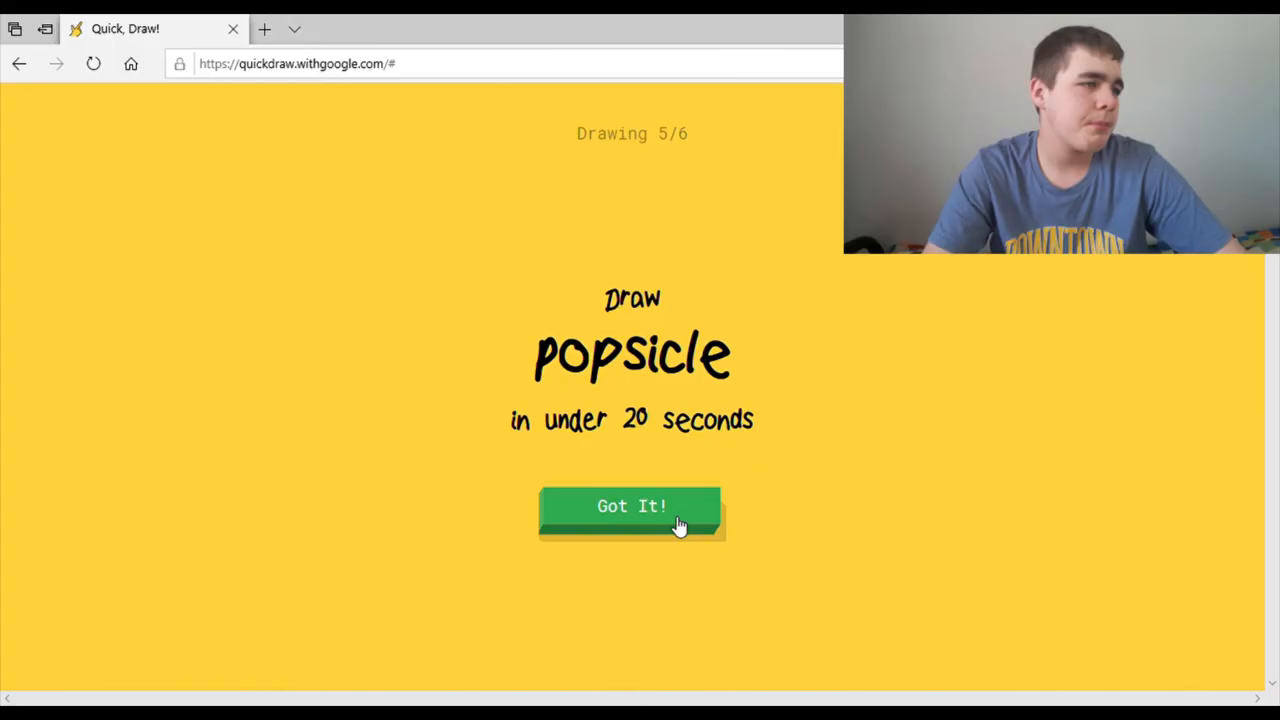
Step: Draw a popsicle with a rounded outline and a stick stroke
{"action": "left_click", "coordinate": [631, 506]}
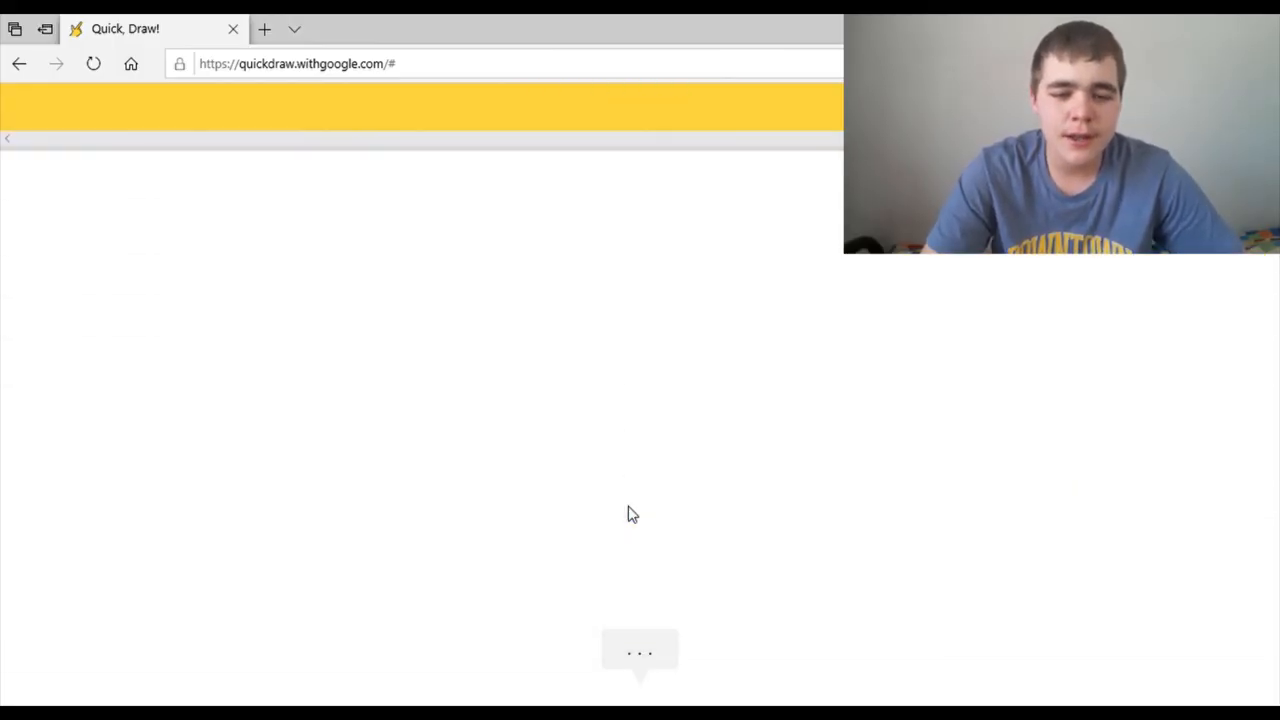
{"action": "left_click_drag", "start_coordinate": [620, 180], "coordinate": [480, 425]}
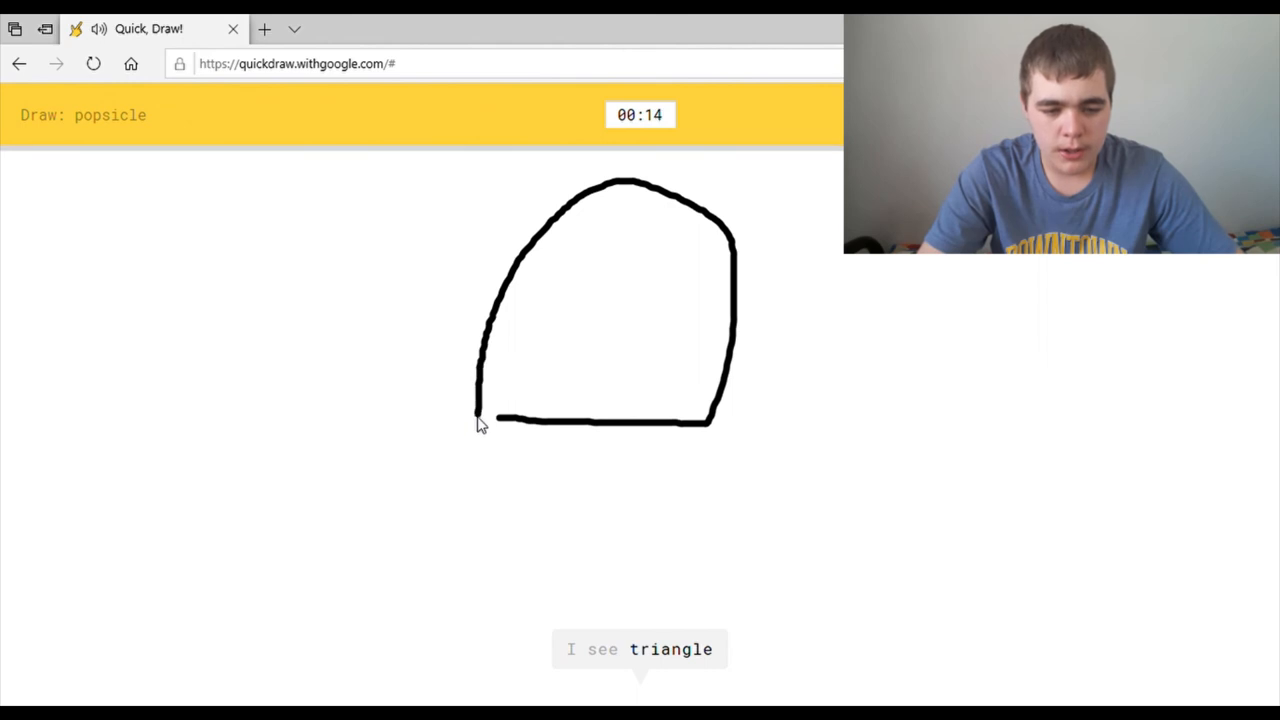
{"action": "left_click_drag", "start_coordinate": [575, 390], "coordinate": [580, 610]}
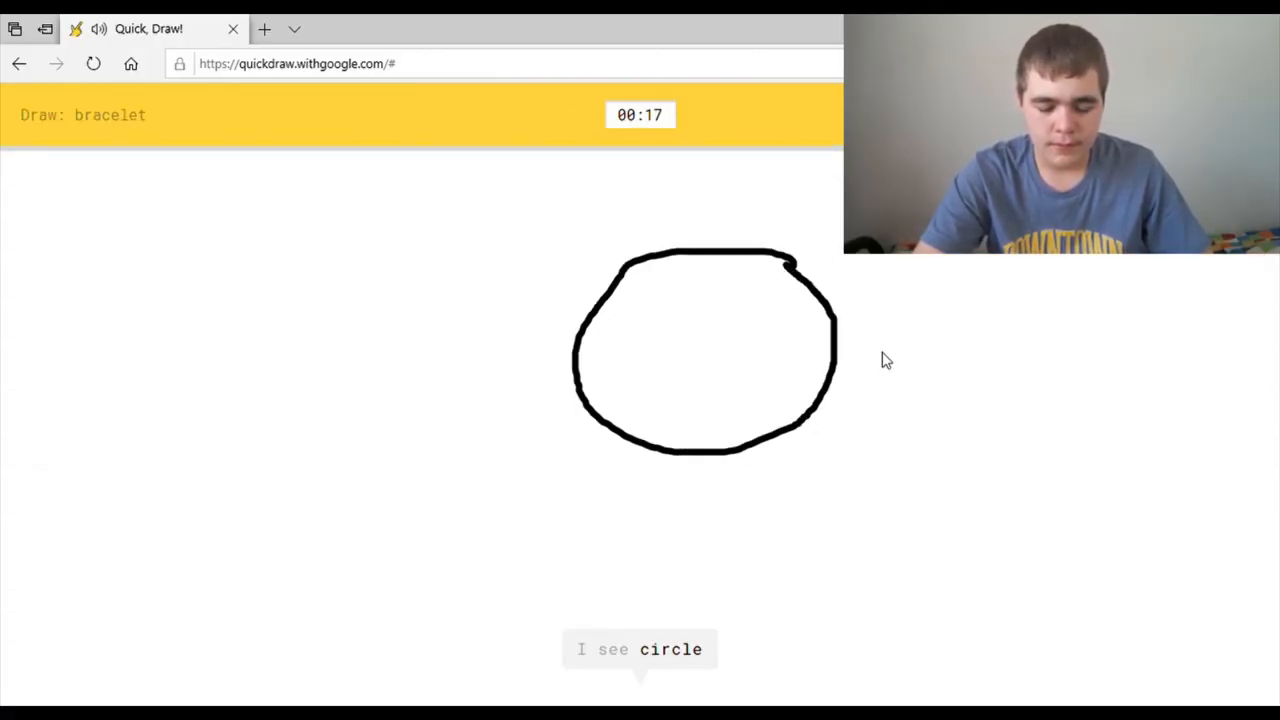
{"action": "mouse_move", "coordinate": [870, 373]}
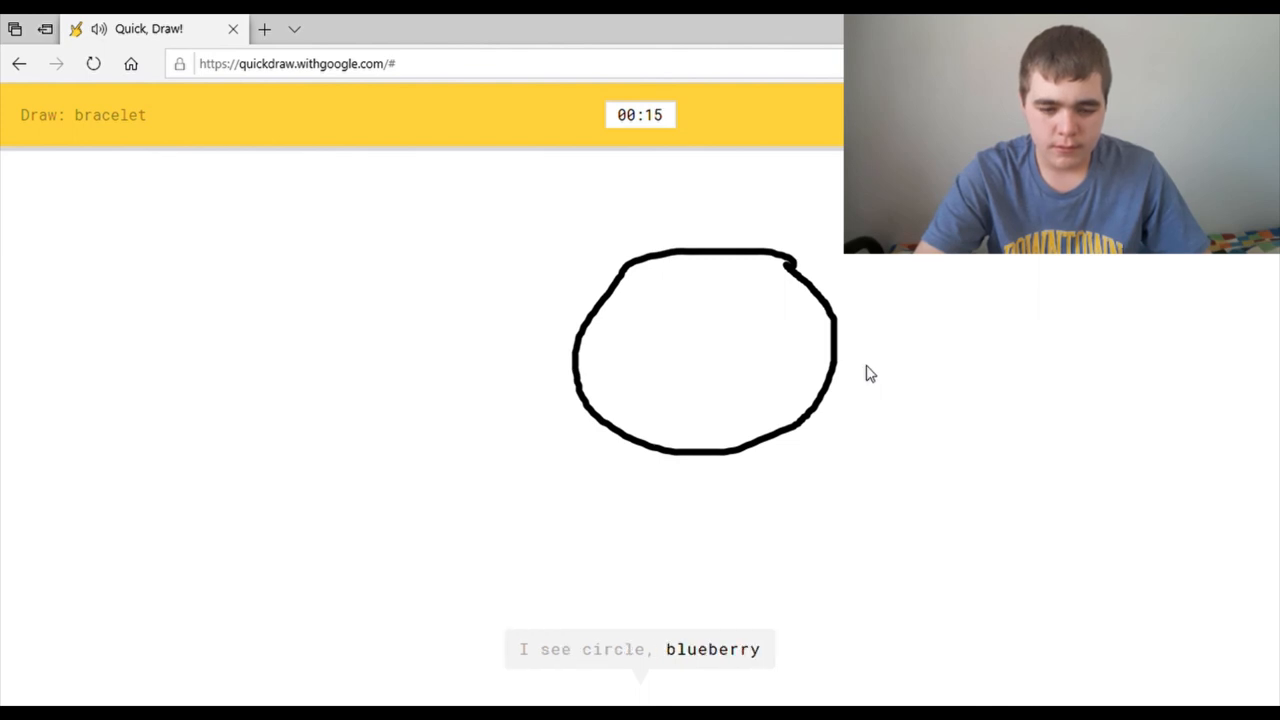